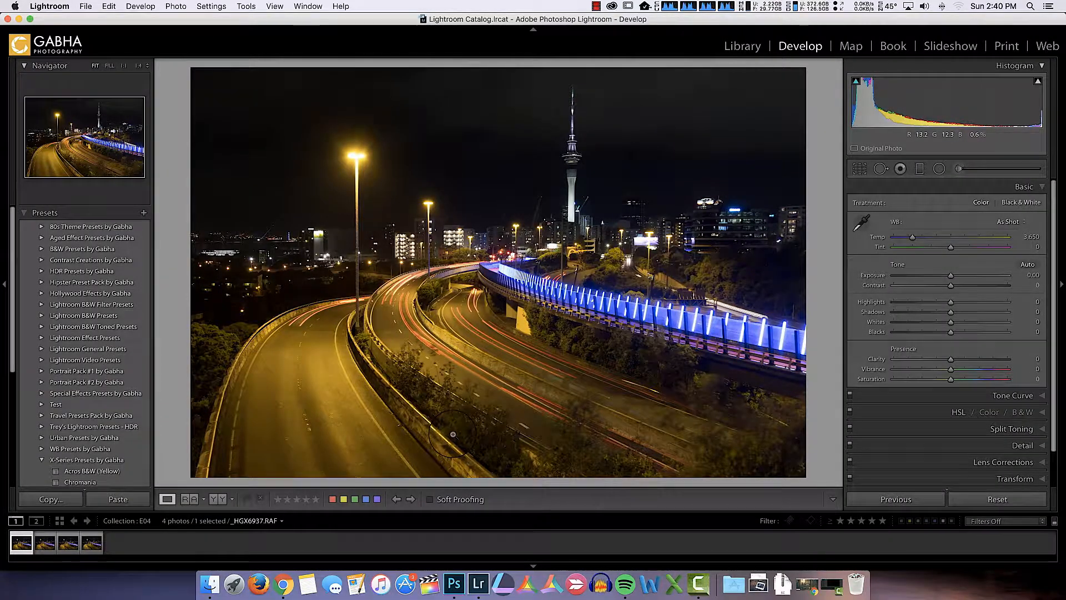
# Review the exposures in the filmstrip and select all four together.
pyautogui.click(21, 542)
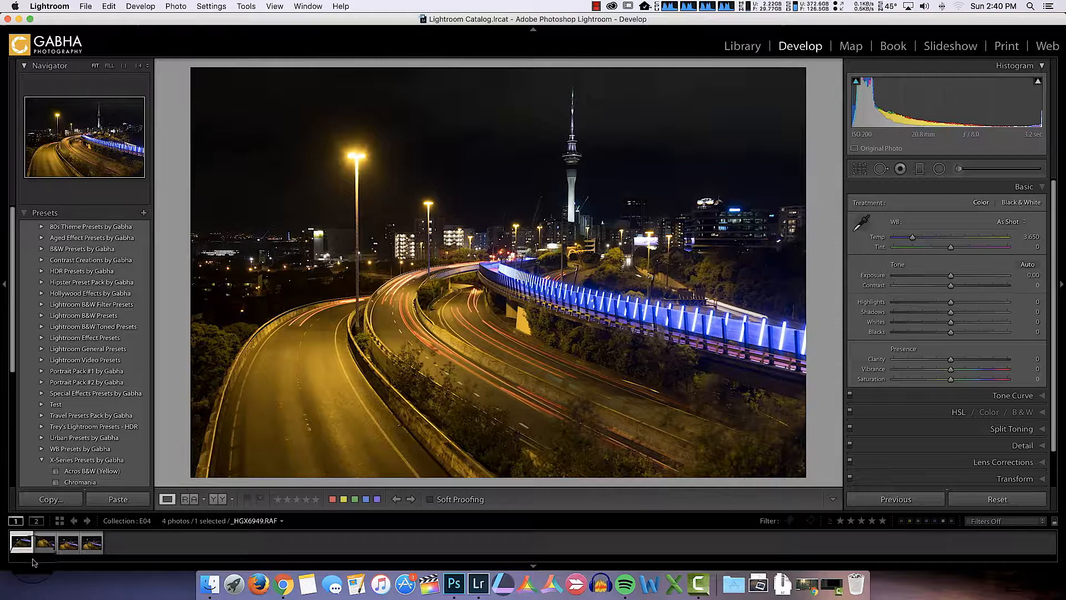
pyautogui.click(39, 542)
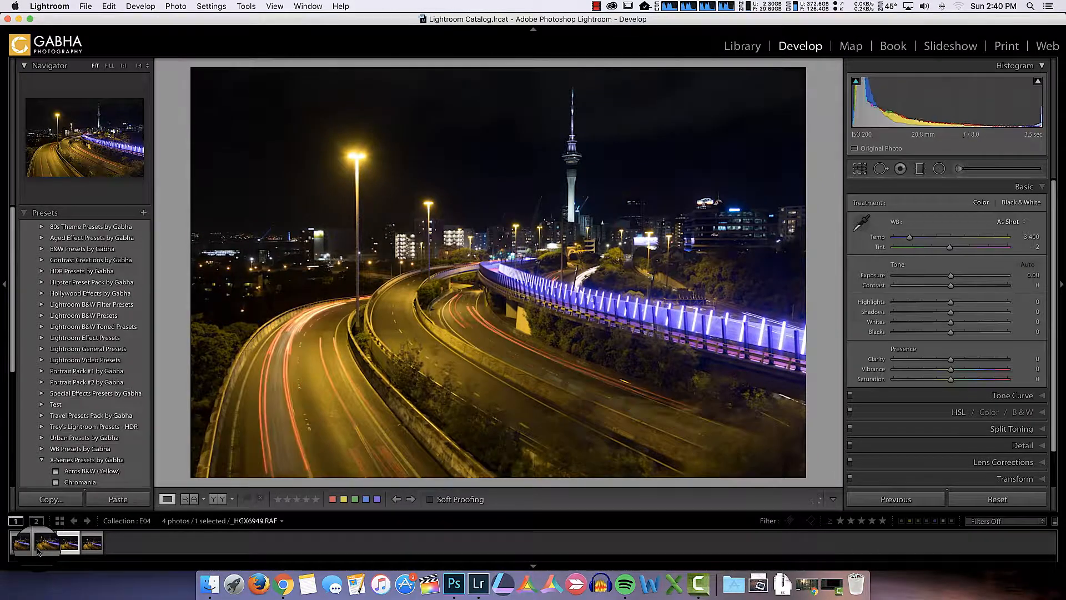
pyautogui.click(91, 542)
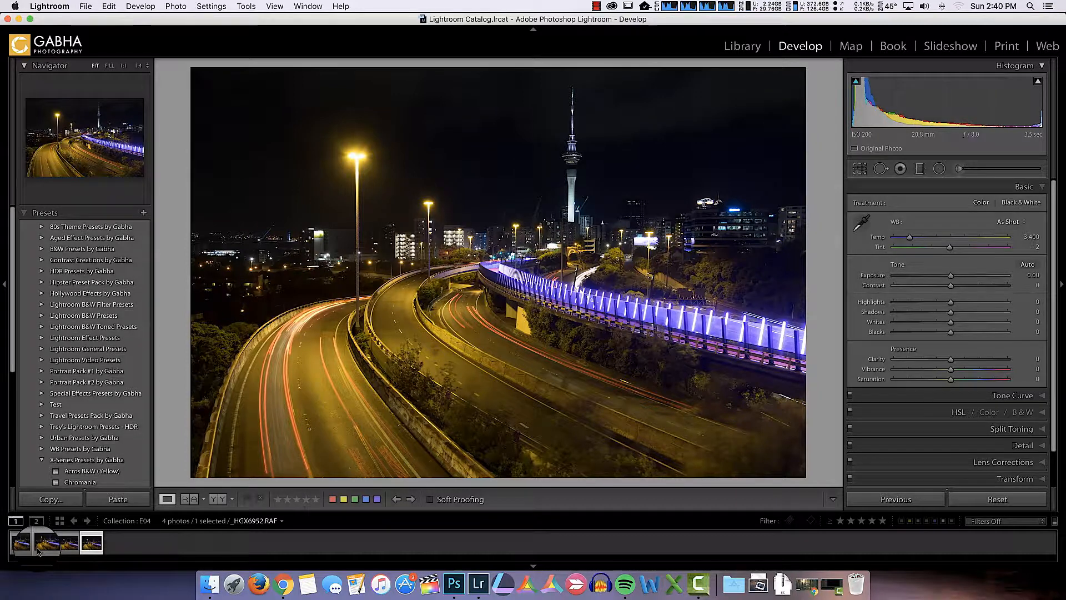
pyautogui.moveTo(40, 541)
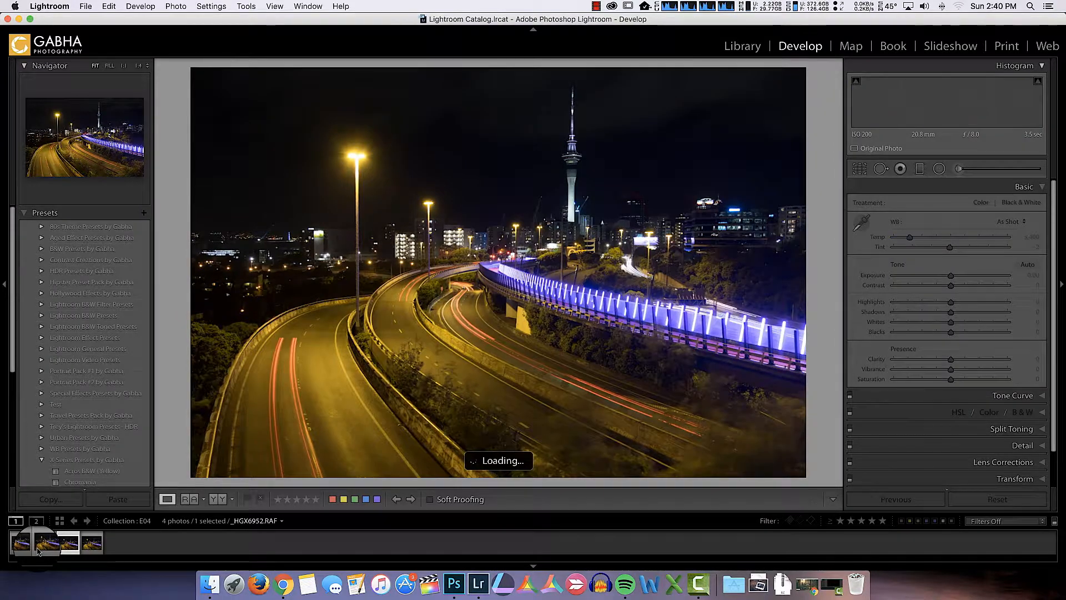
pyautogui.click(39, 541)
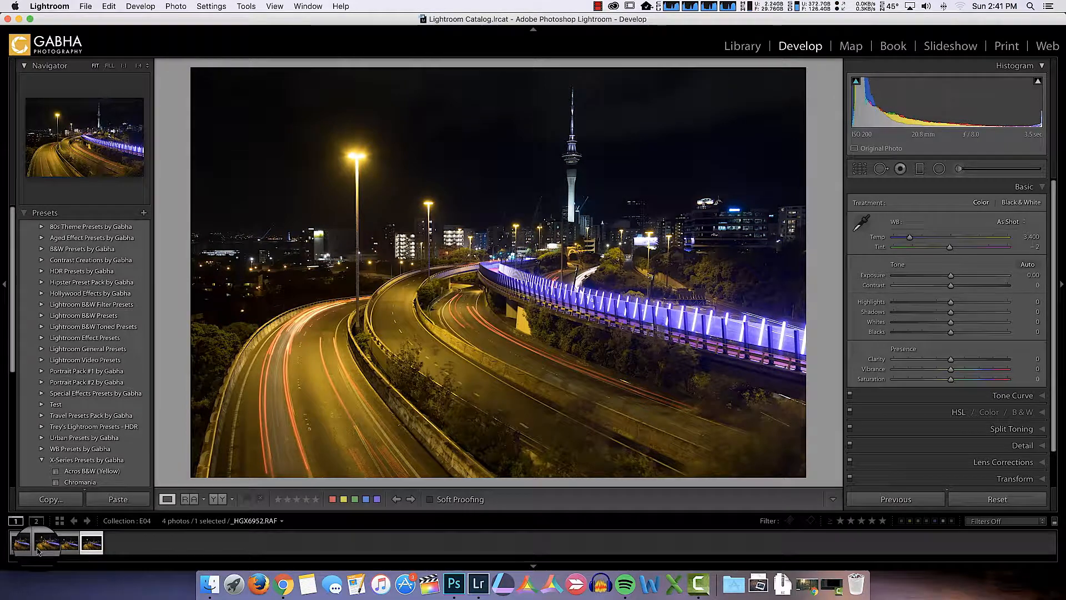
pyautogui.moveTo(39, 542)
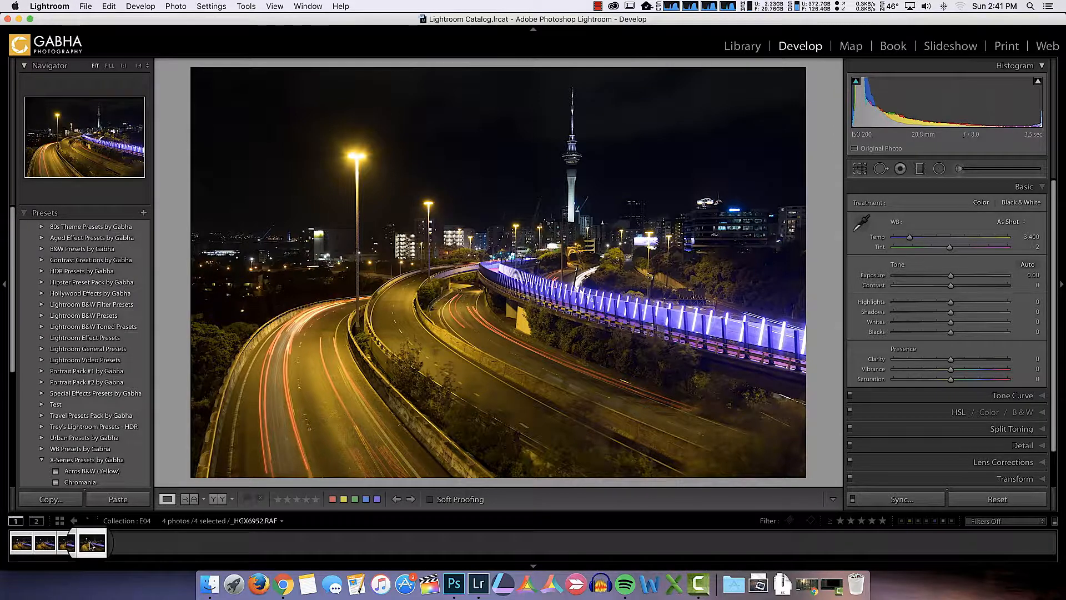
# Send the four selected photos to Photoshop as layers of one document.
pyautogui.rightClick(90, 542)
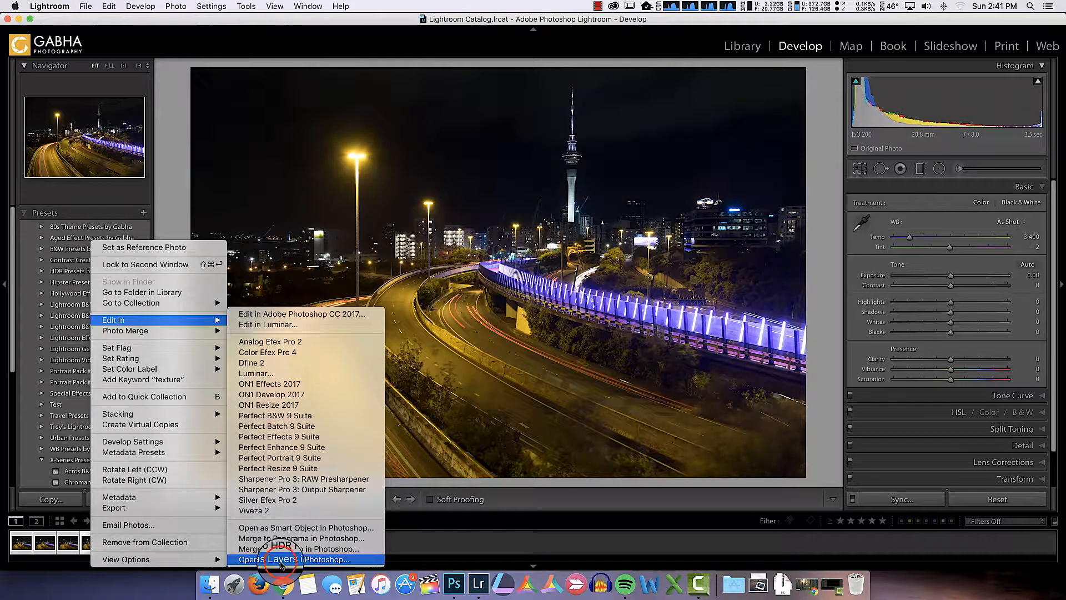
pyautogui.click(290, 559)
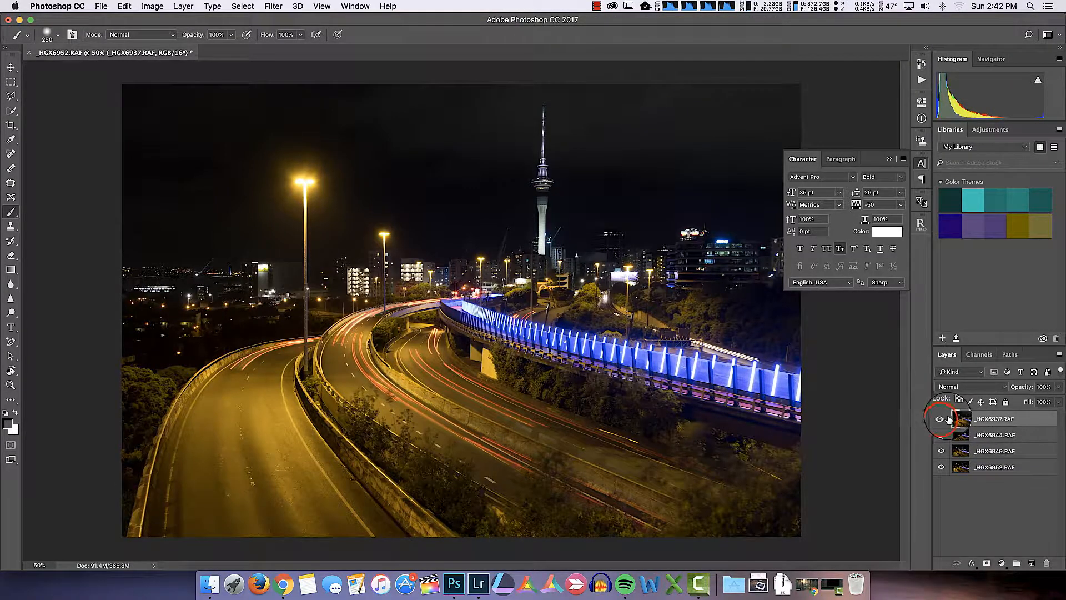
# Move the _HGX6937.RAF layer beneath the other three exposure layers.
pyautogui.click(942, 436)
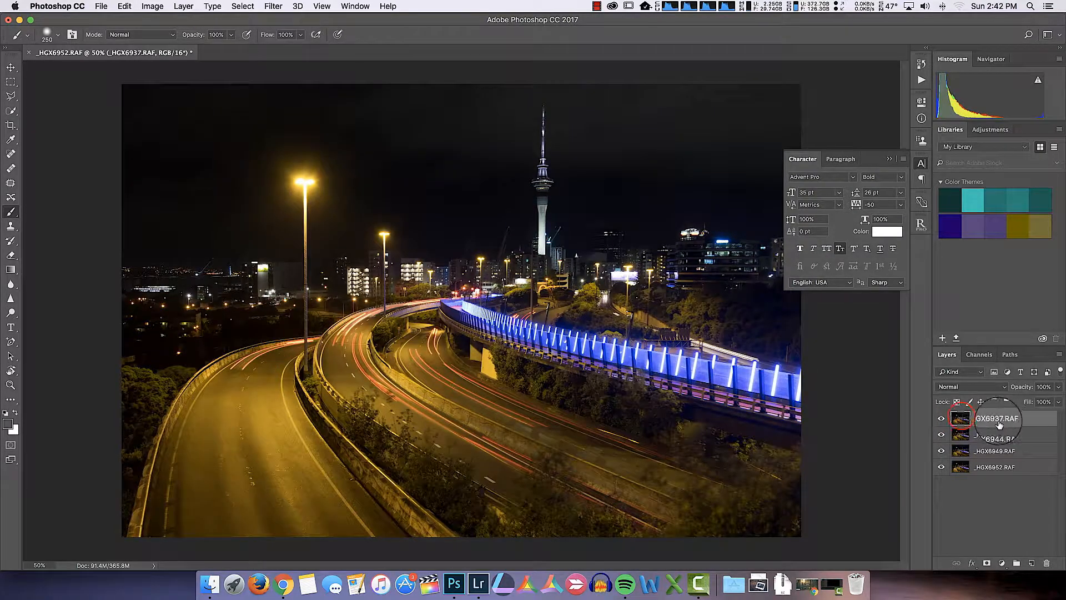
pyautogui.moveTo(999, 419); pyautogui.dragTo(961, 482)
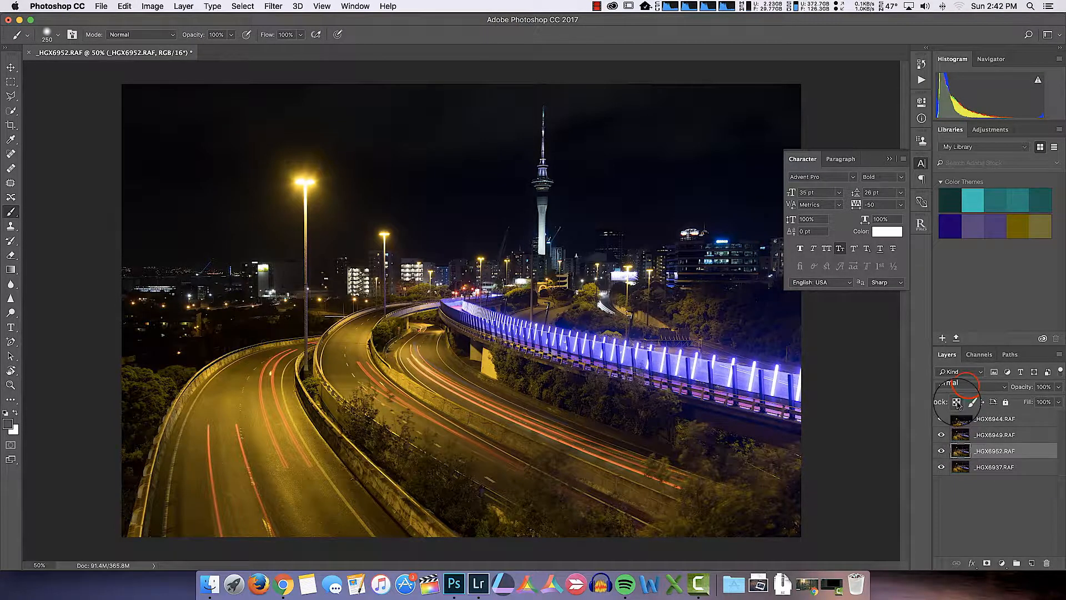
# Blend the upper exposure layers in Lighten mode so their light trails combine.
pyautogui.click(958, 386)
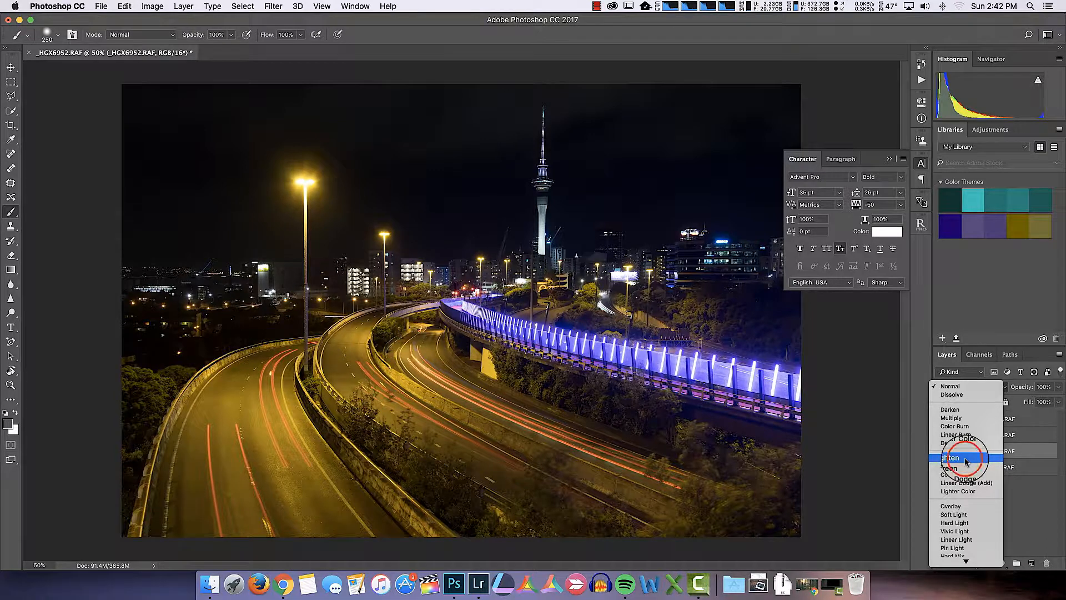
pyautogui.click(951, 457)
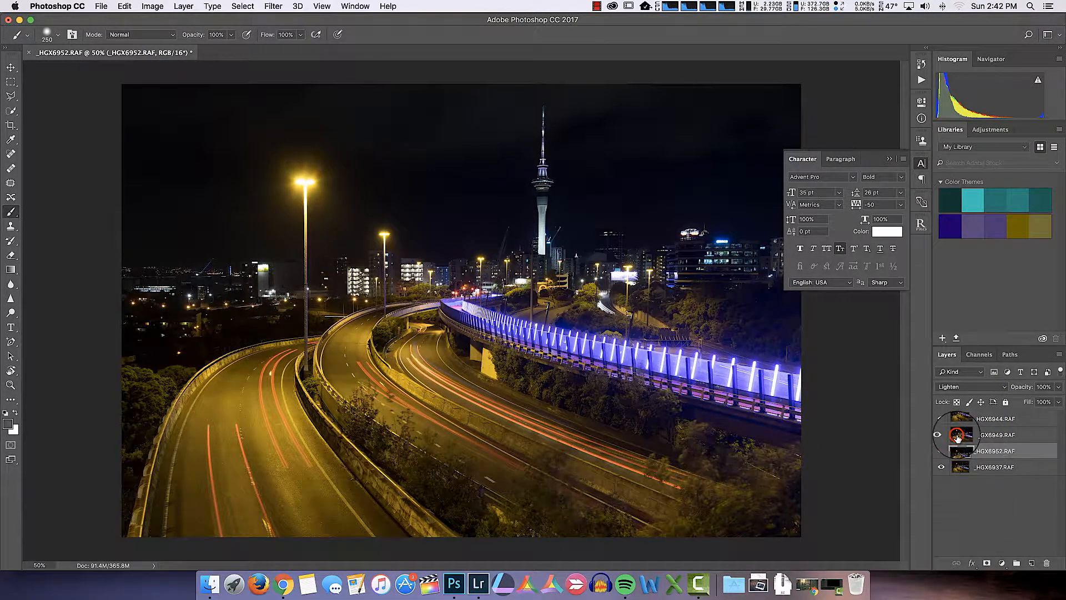
pyautogui.click(971, 387)
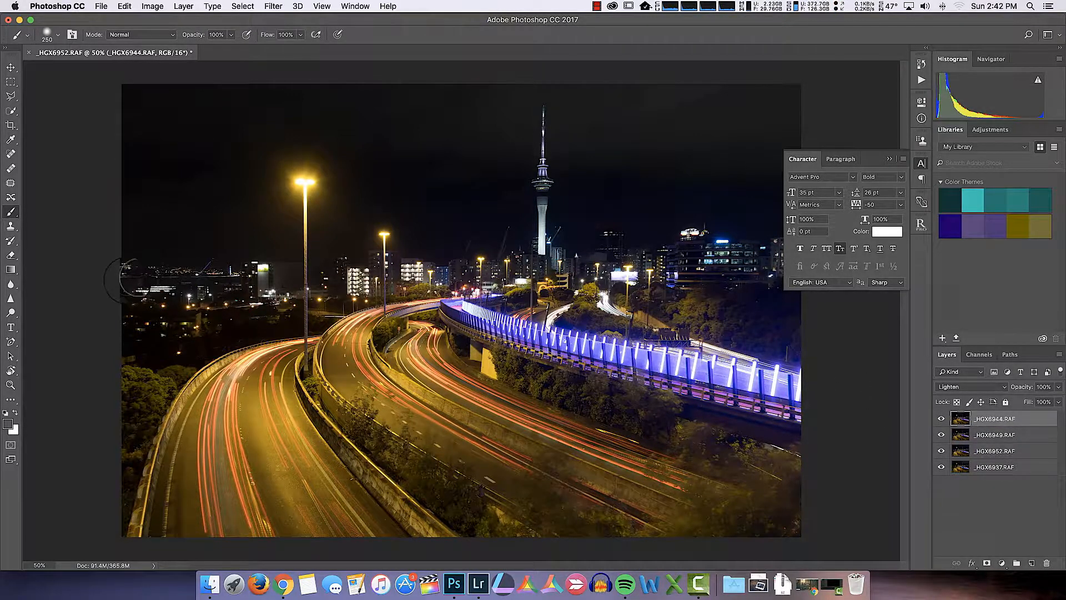
pyautogui.moveTo(581, 196)
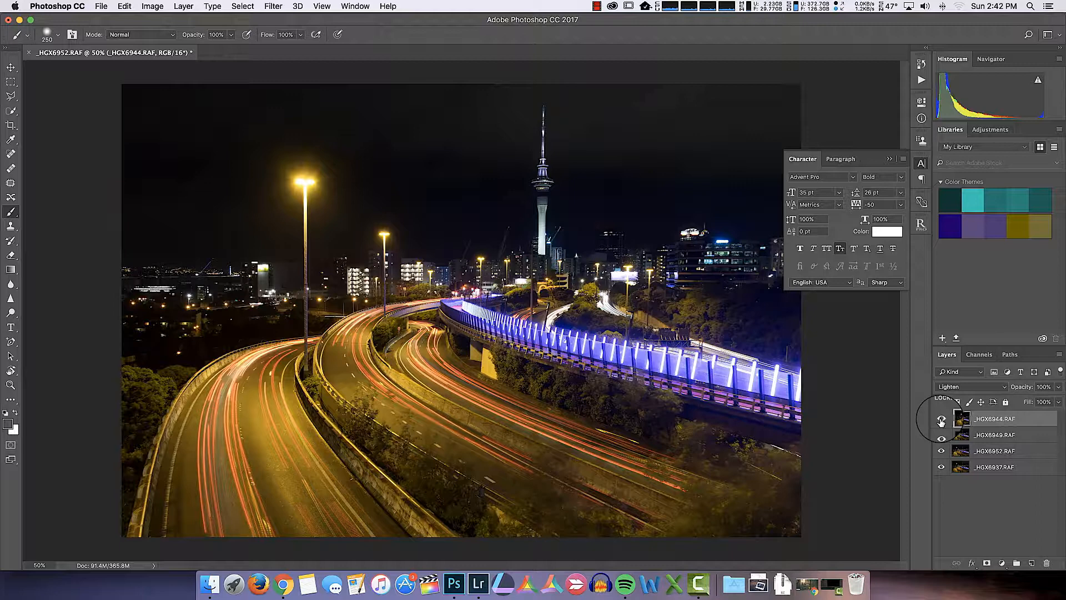
# Compare each exposure by toggling visibility, restore all four, and collapse the Character panel.
pyautogui.click(942, 419)
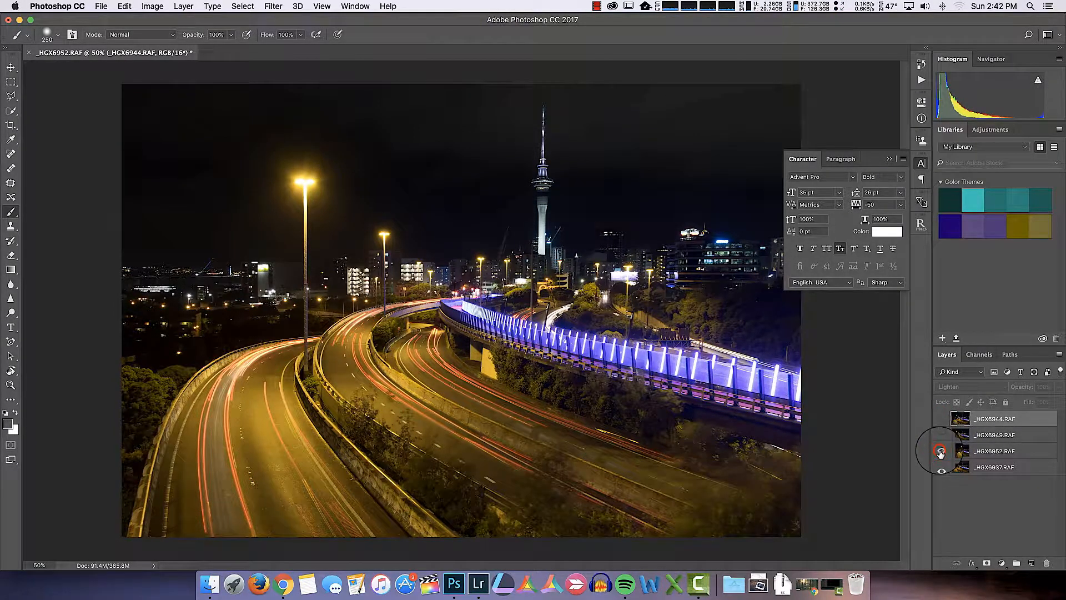
pyautogui.click(941, 451)
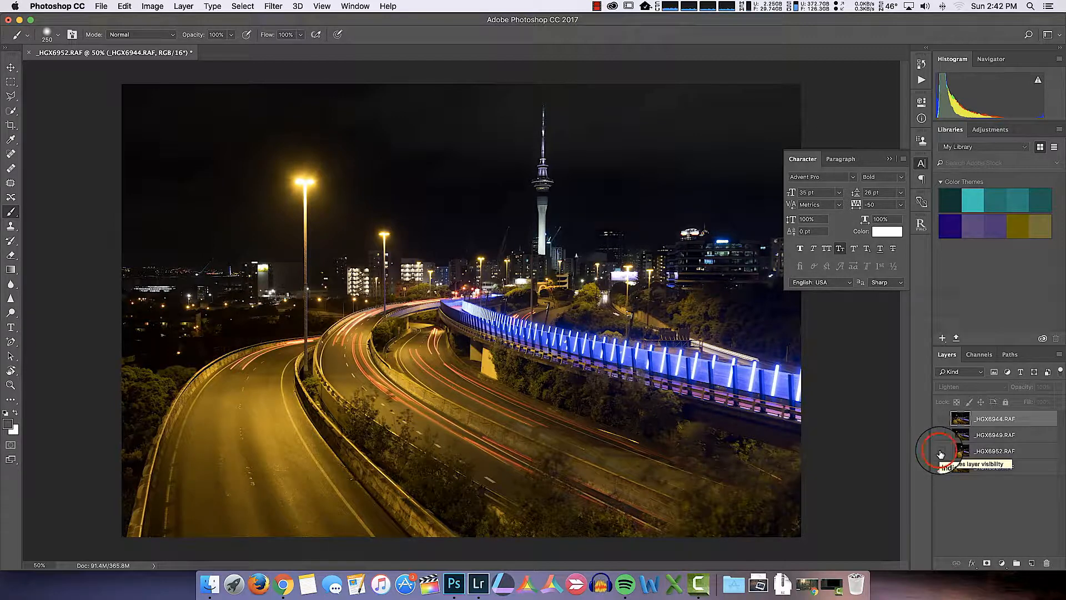
pyautogui.click(941, 439)
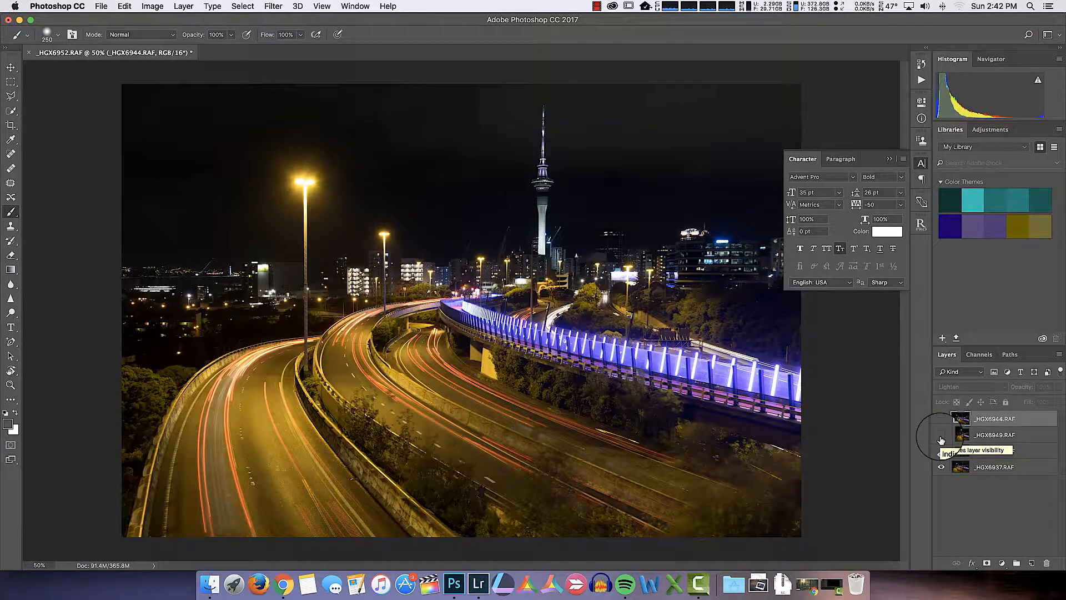
pyautogui.click(941, 440)
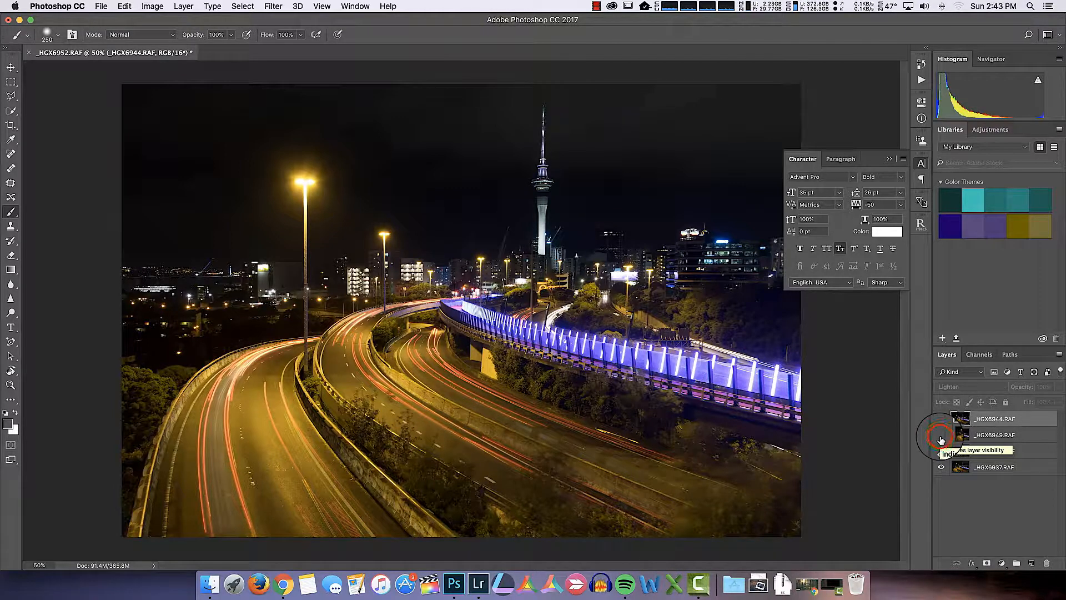
pyautogui.click(941, 434)
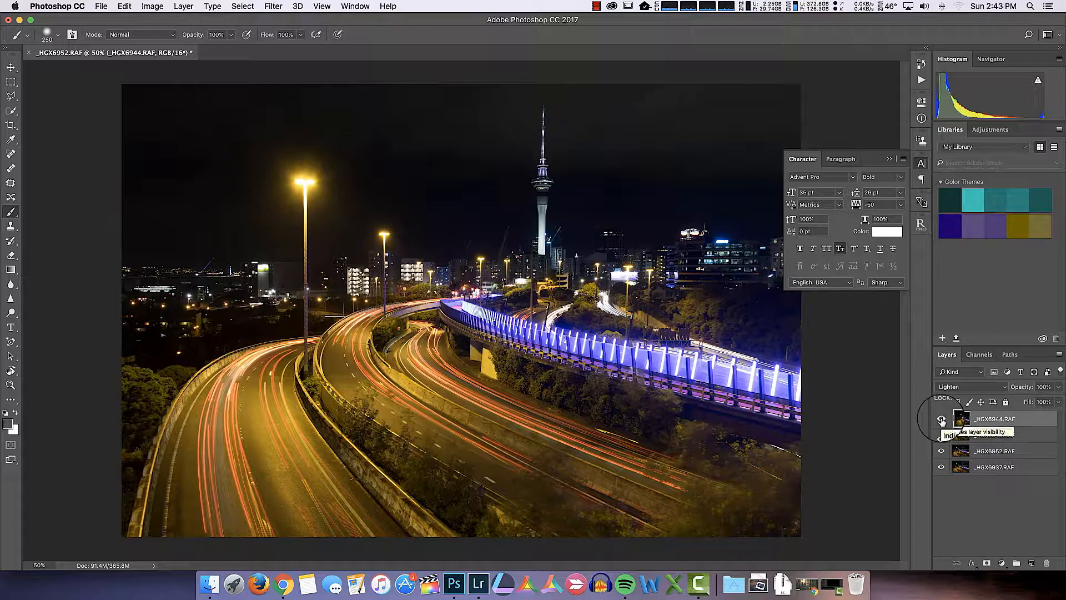
pyautogui.click(942, 418)
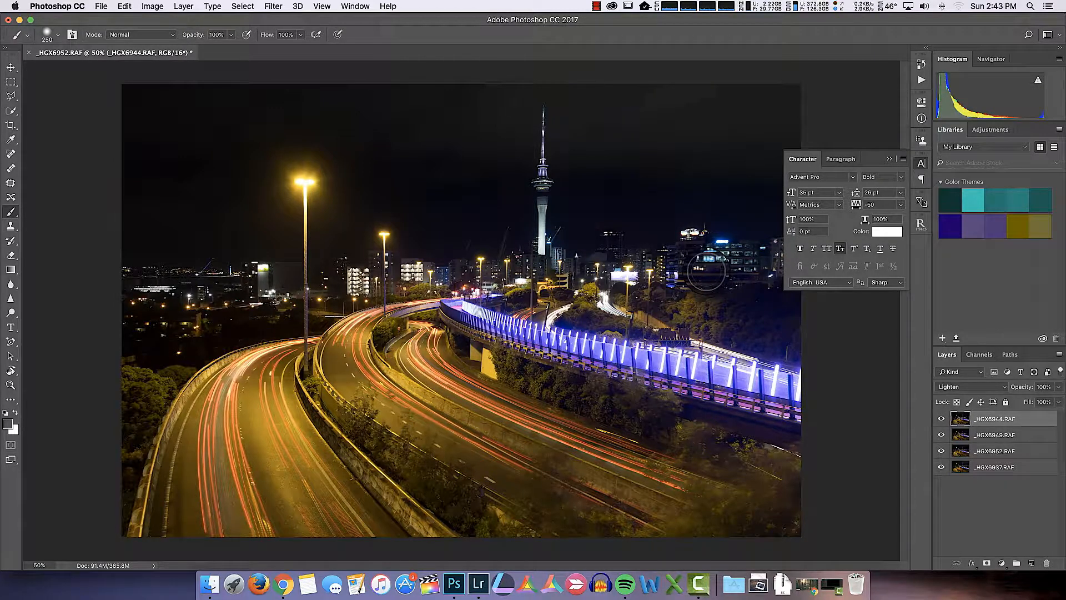
pyautogui.click(921, 163)
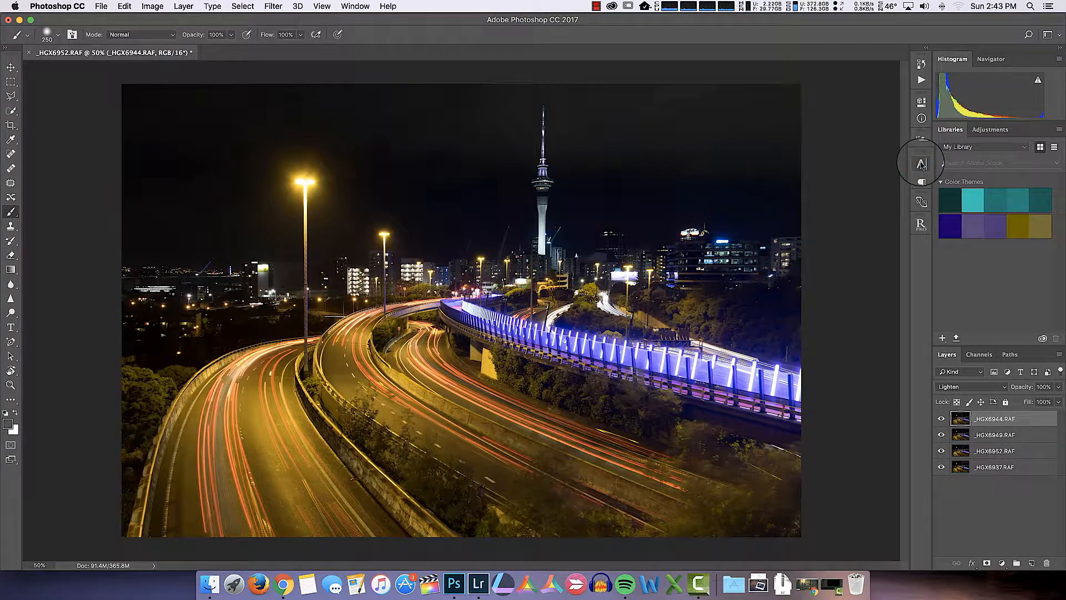
pyautogui.moveTo(921, 181)
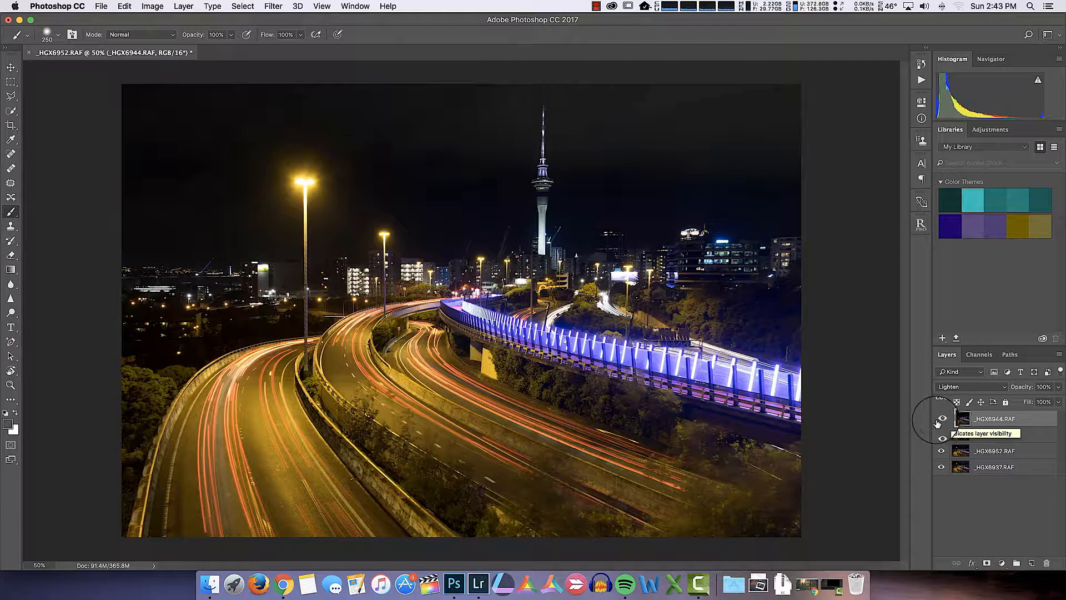
# Return the layers to Normal blending, leaving only _HGX6952 visible over _HGX6937.
pyautogui.click(971, 386)
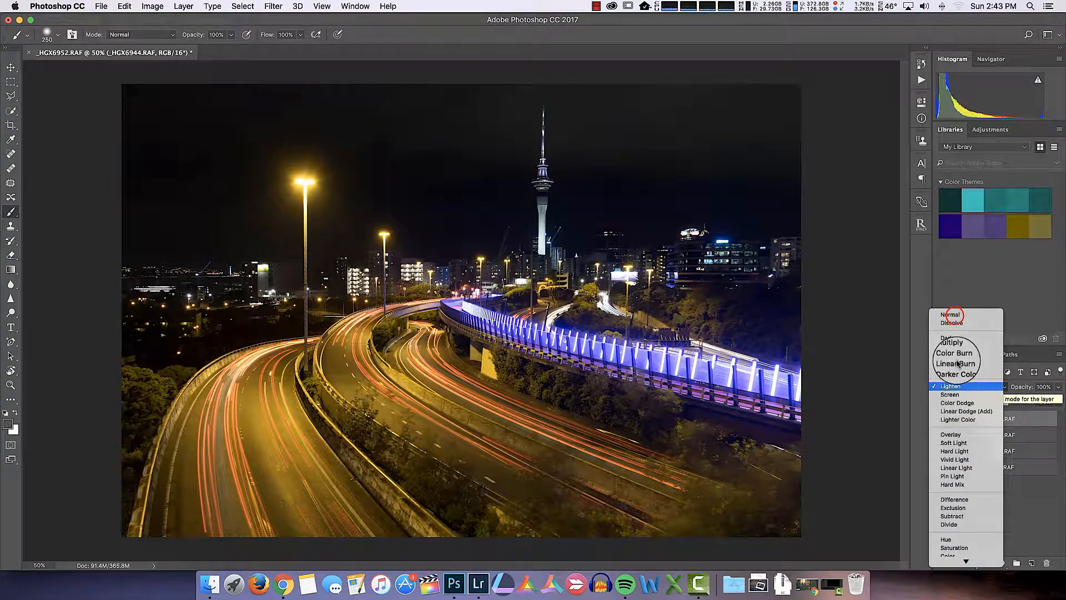
pyautogui.click(950, 314)
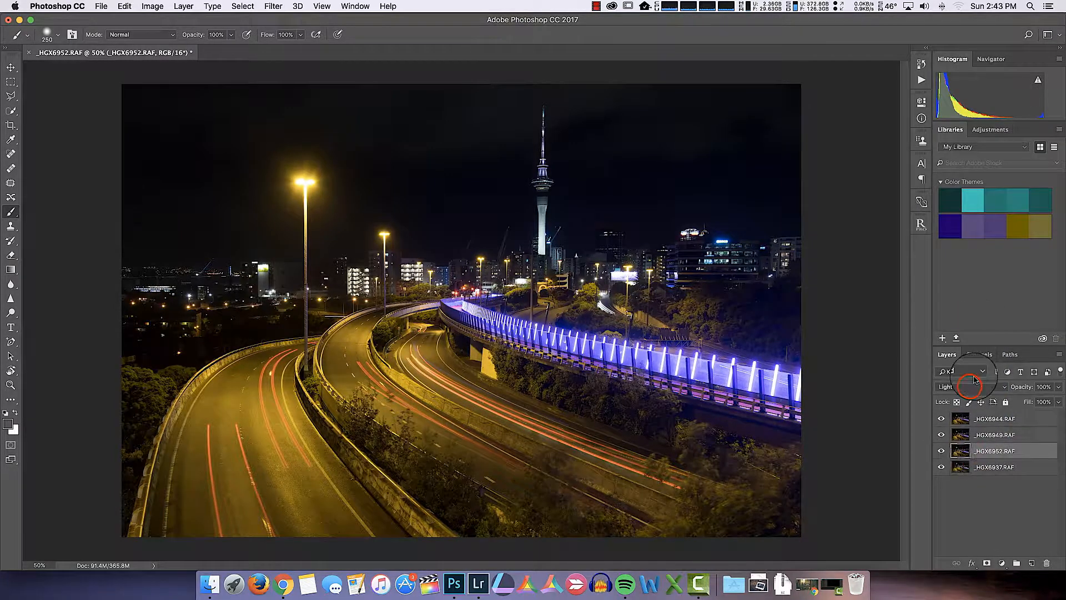
pyautogui.click(960, 370)
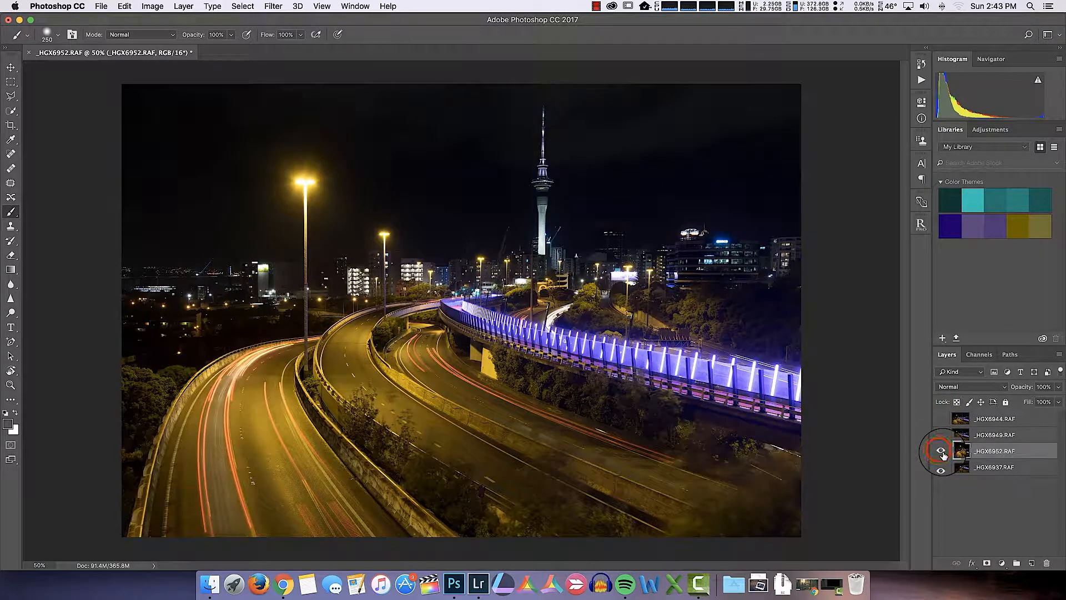
pyautogui.click(942, 451)
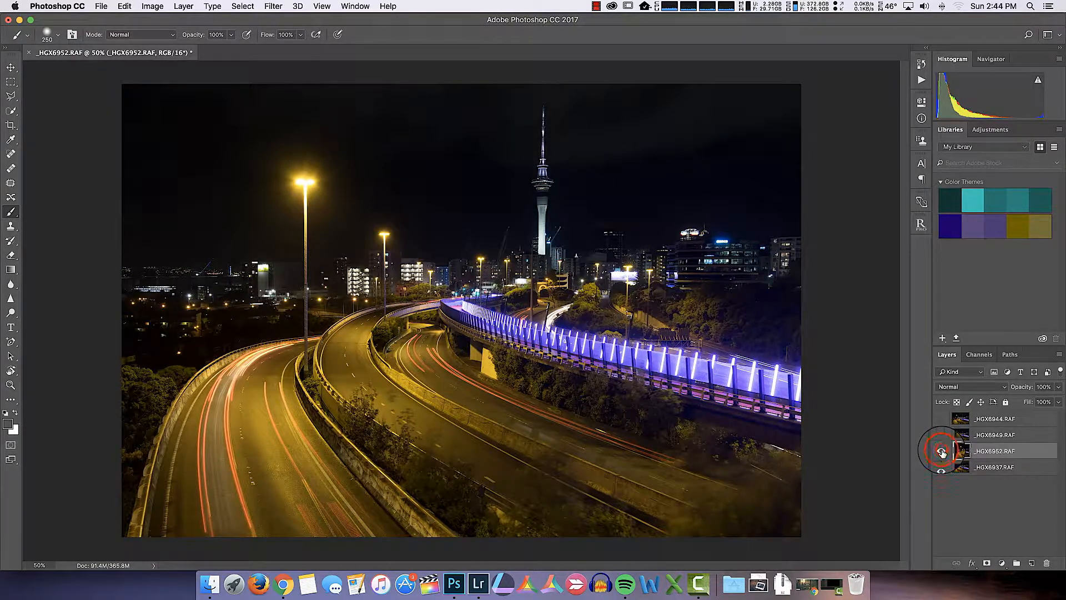
pyautogui.click(942, 451)
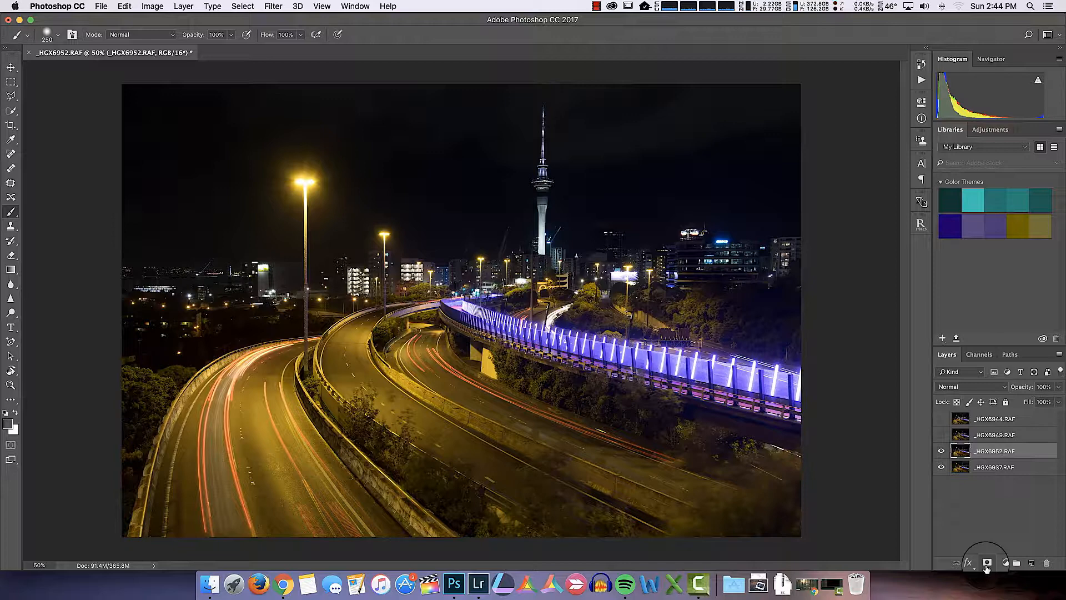
pyautogui.moveTo(986, 562)
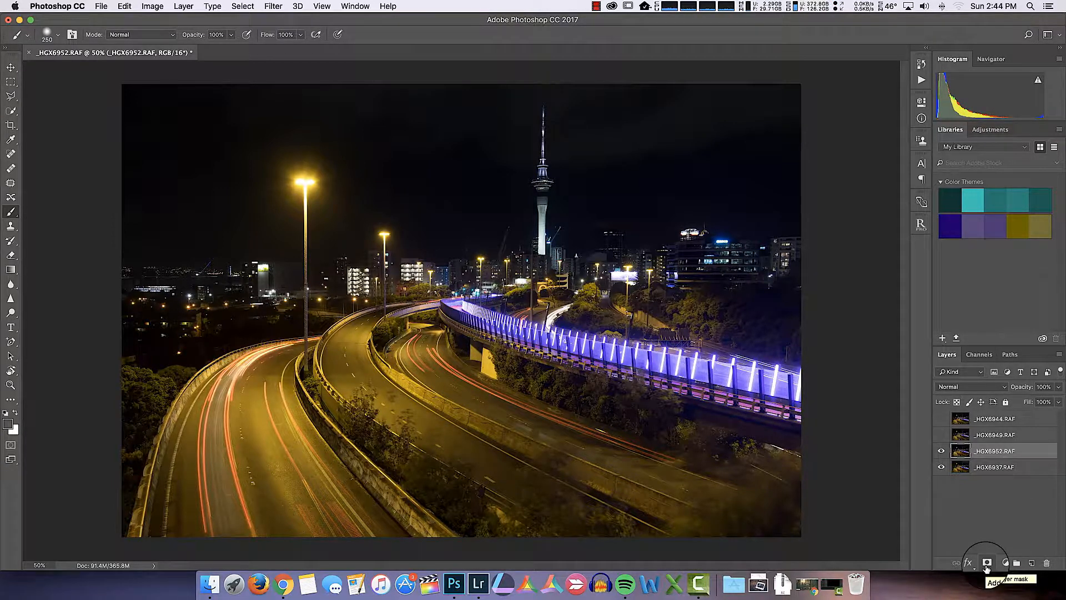
# Give _HGX6952.RAF a black mask and paint its trails back in white along the left road.
pyautogui.click(987, 563)
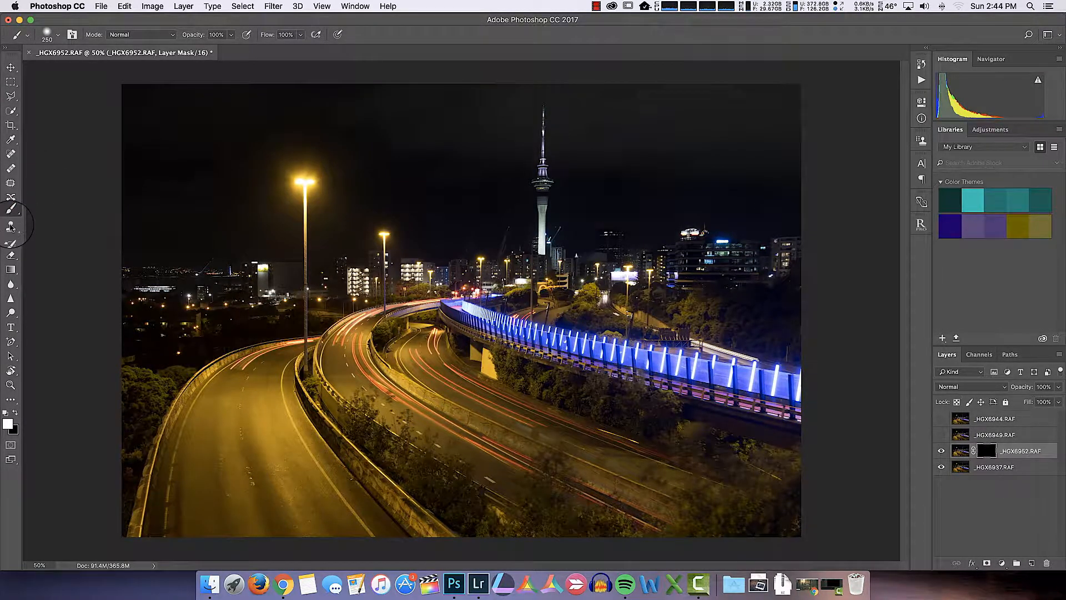
pyautogui.click(8, 425)
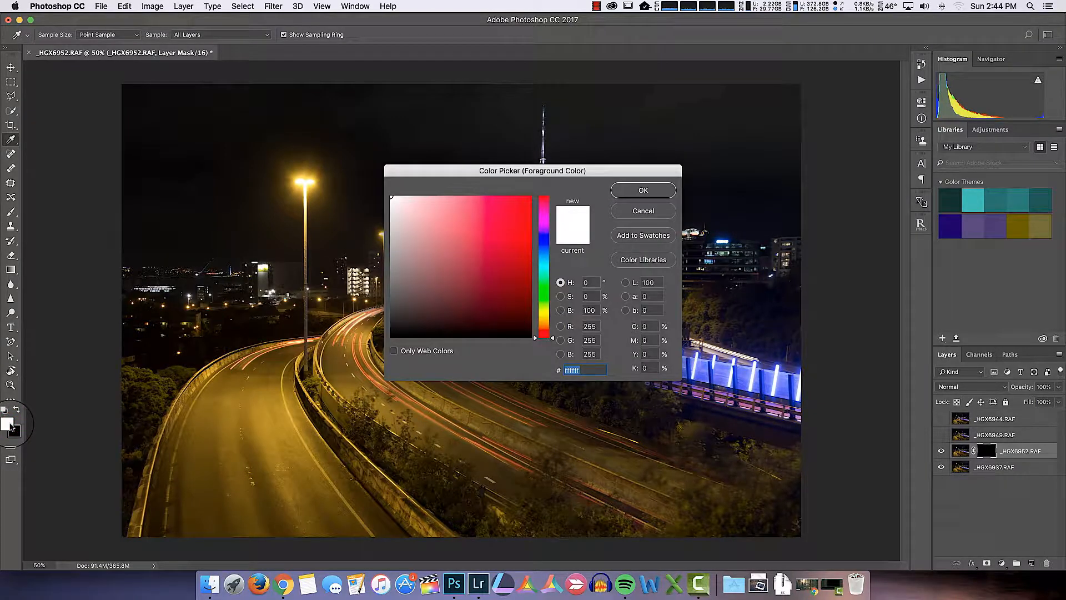
pyautogui.click(642, 190)
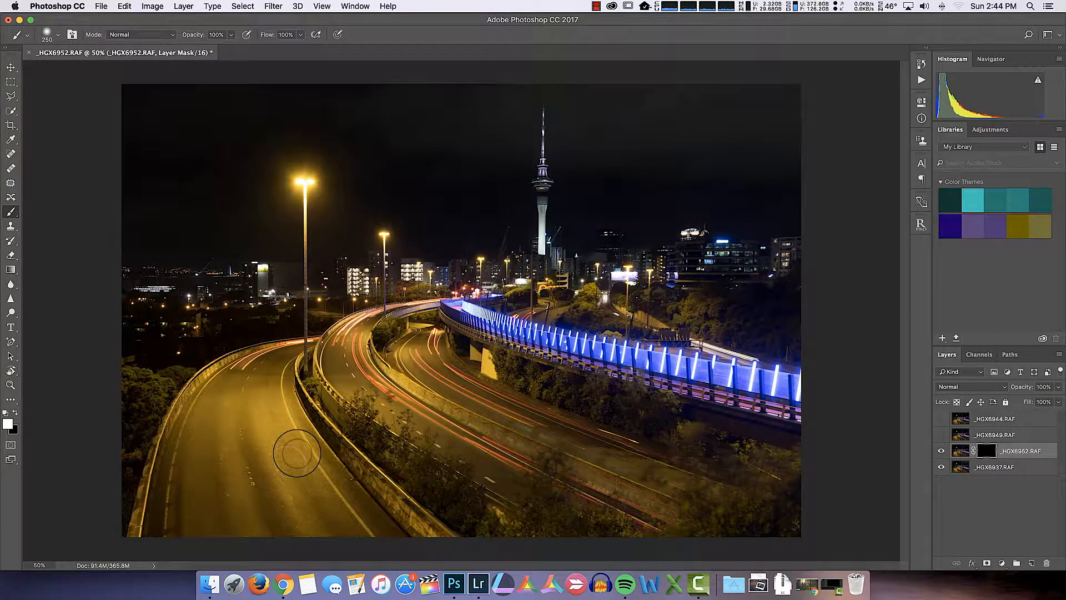
pyautogui.moveTo(296, 452); pyautogui.dragTo(229, 533)
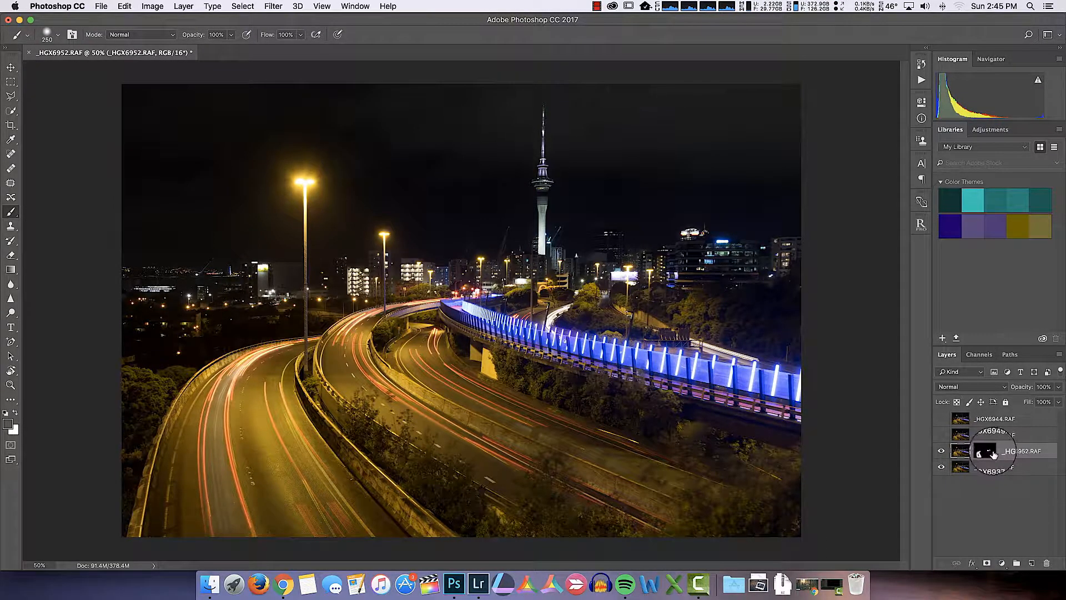
# Blend the masked _HGX6952.RAF layer in Lighten mode over the base exposure.
pyautogui.click(971, 387)
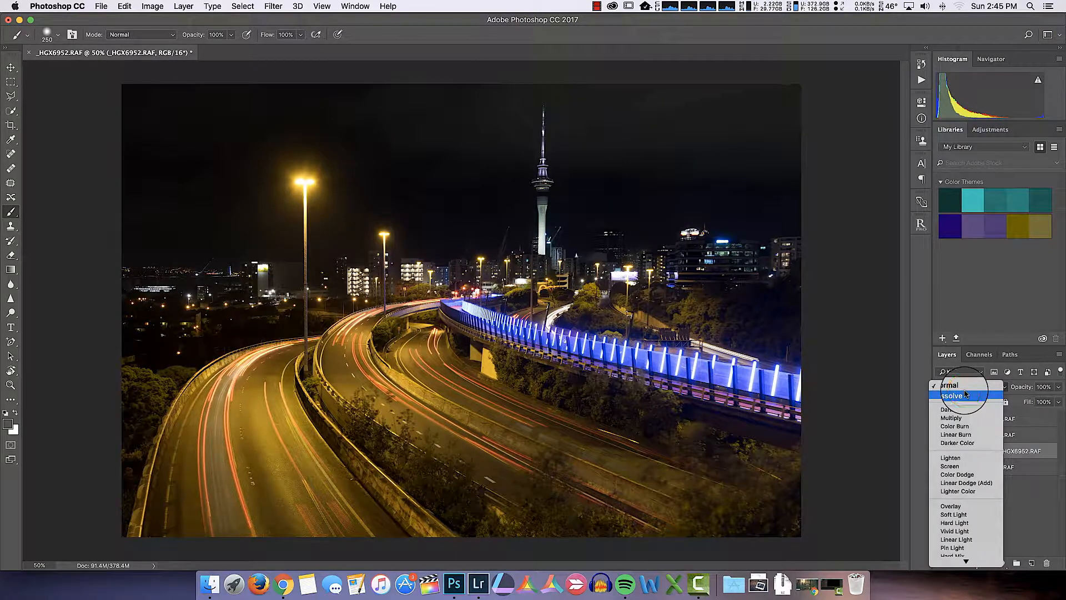
pyautogui.moveTo(950, 457)
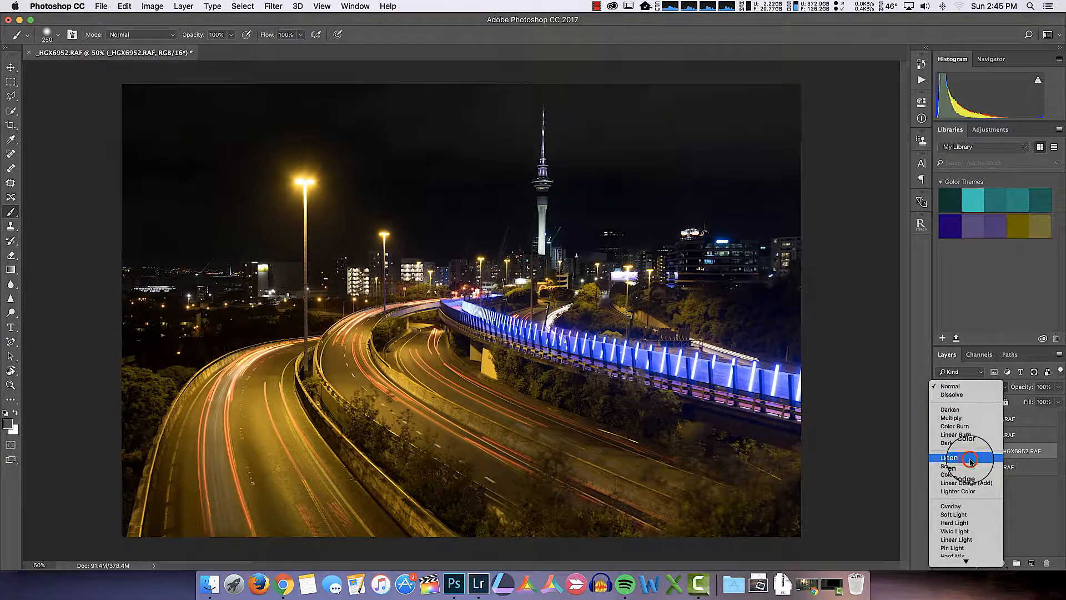
pyautogui.click(950, 457)
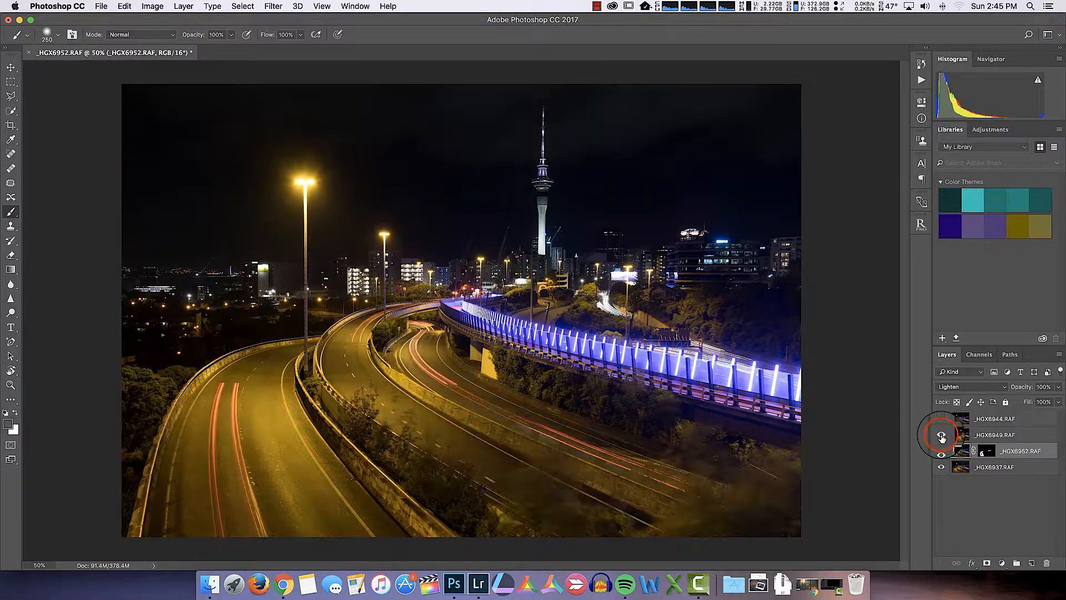
# Show _HGX6949.RAF with a black mask and paint its trails back on the left and middle roads.
pyautogui.click(942, 451)
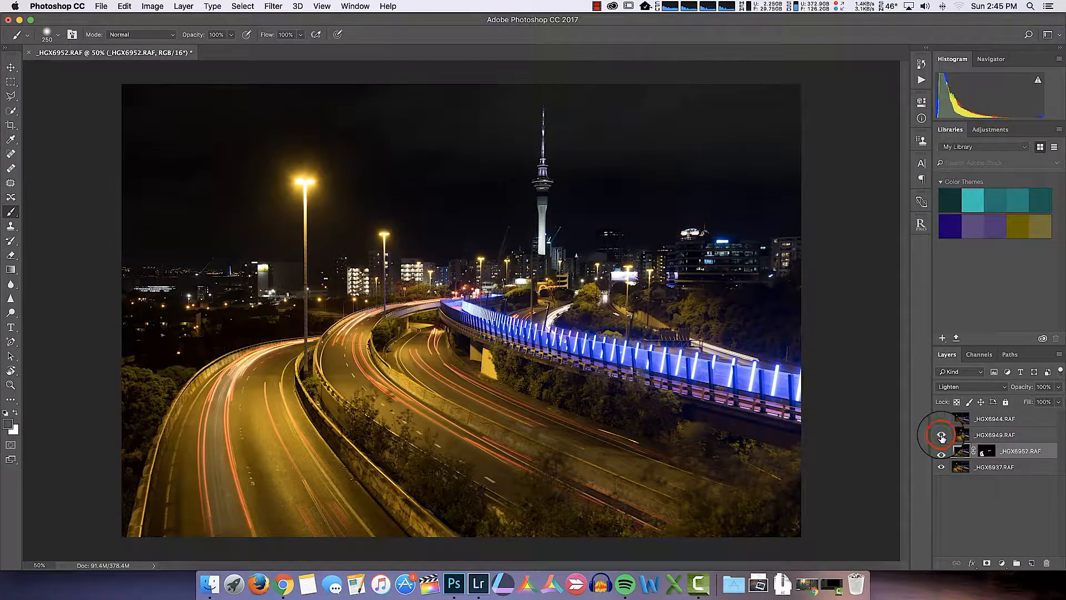
pyautogui.click(941, 436)
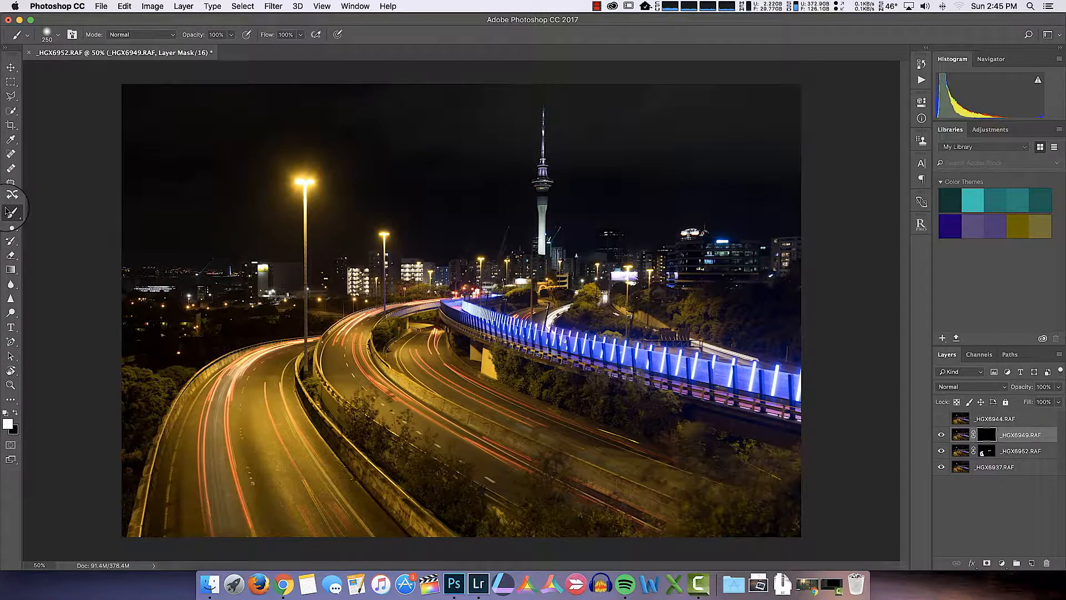
pyautogui.click(243, 391)
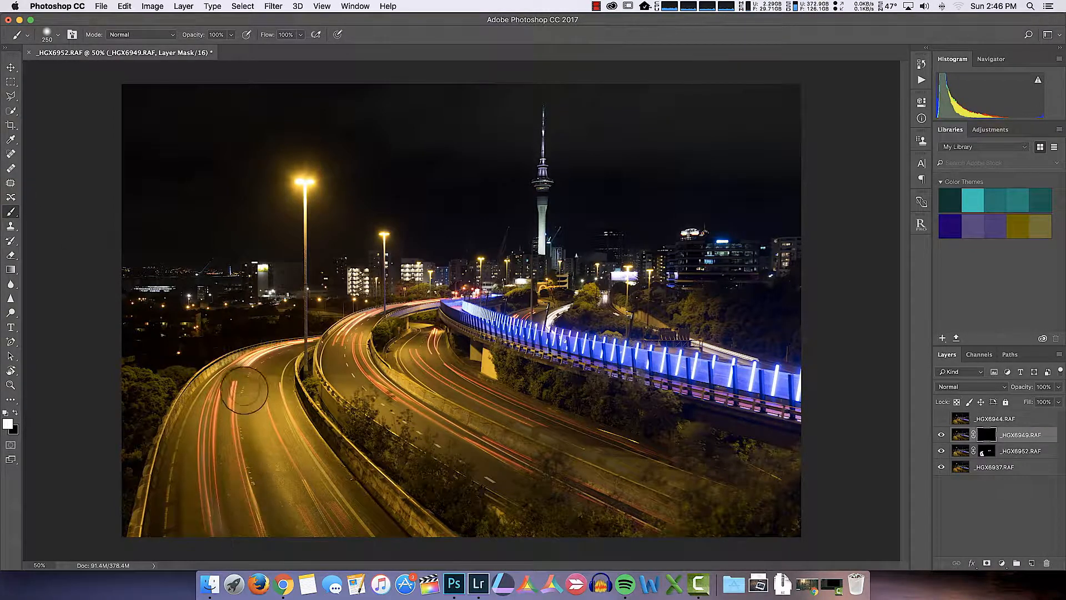
pyautogui.moveTo(243, 391); pyautogui.dragTo(311, 346)
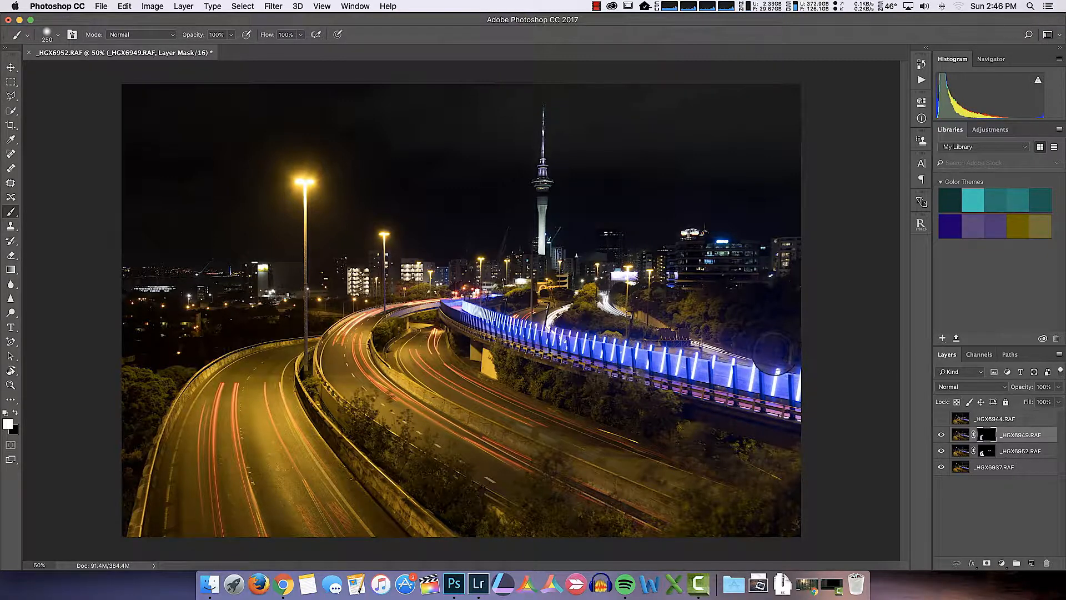
pyautogui.click(415, 330)
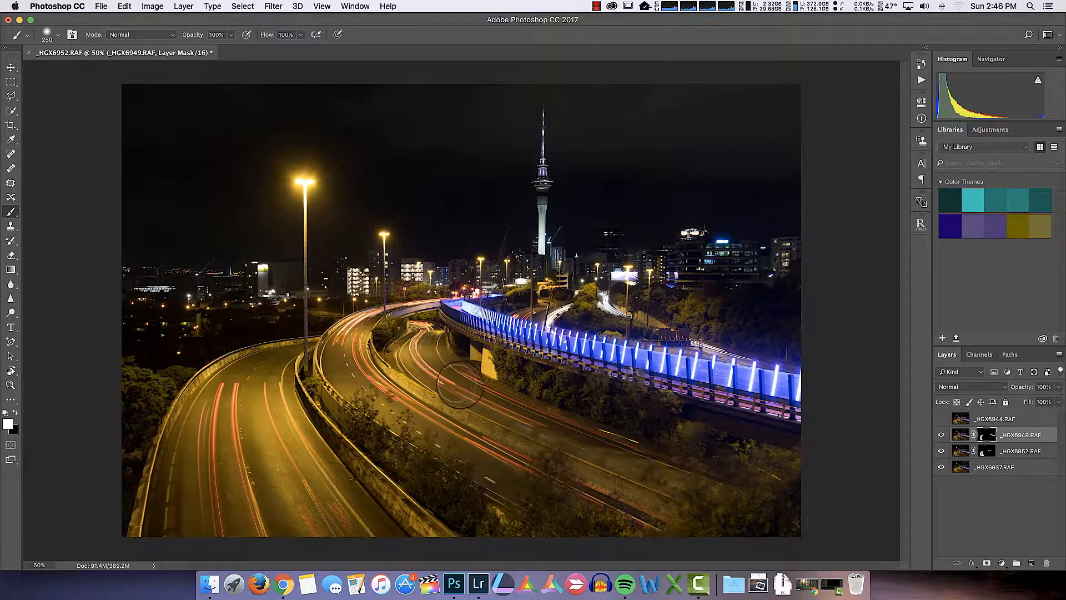
pyautogui.moveTo(459, 381); pyautogui.dragTo(680, 476)
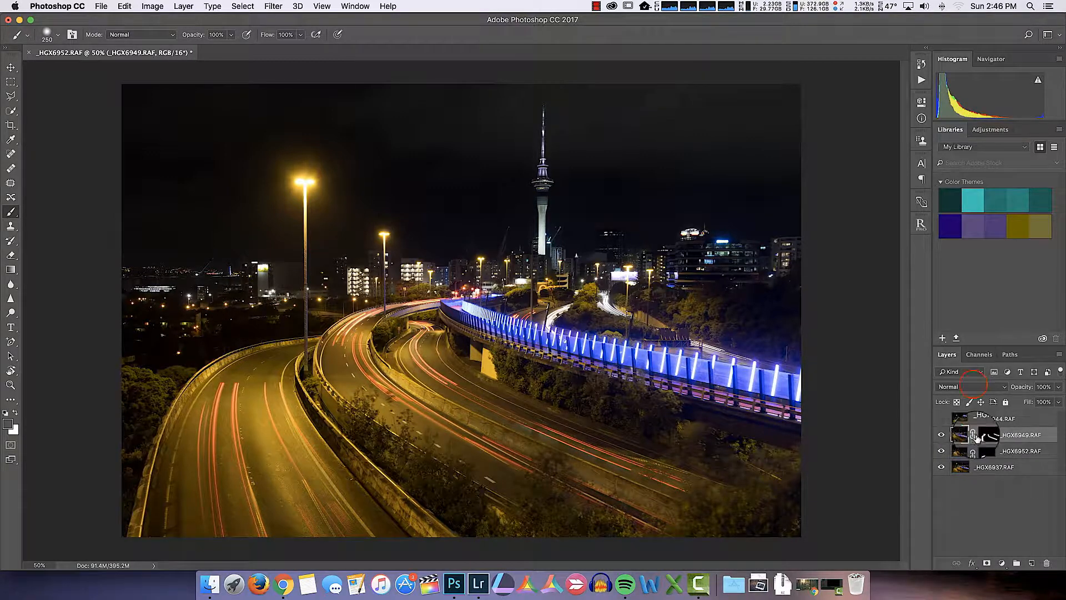
# Blend the masked _HGX6949.RAF layer in Lighten mode.
pyautogui.click(959, 386)
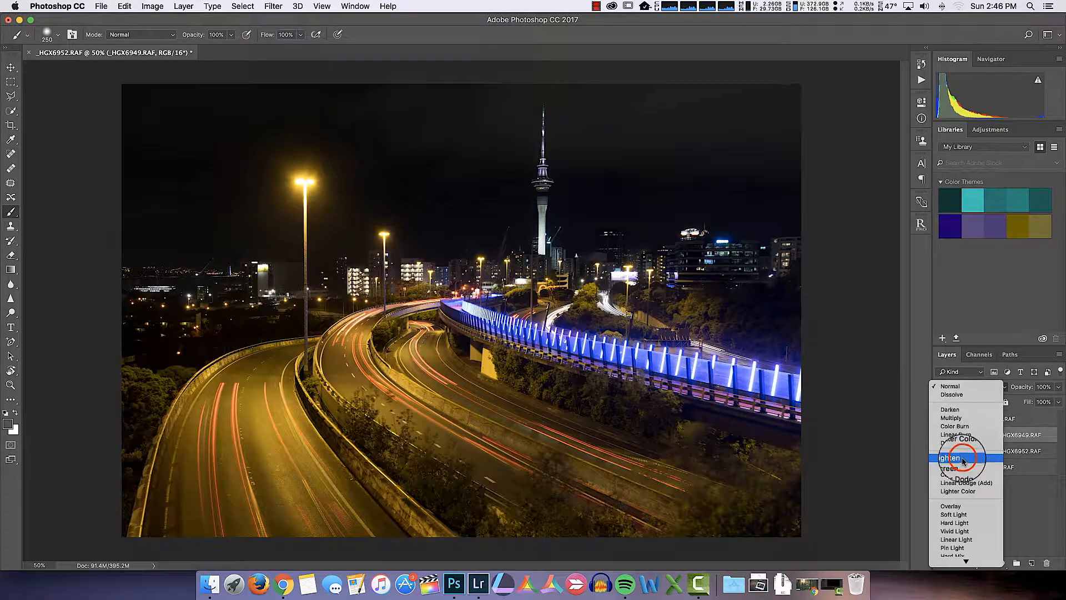
pyautogui.click(951, 457)
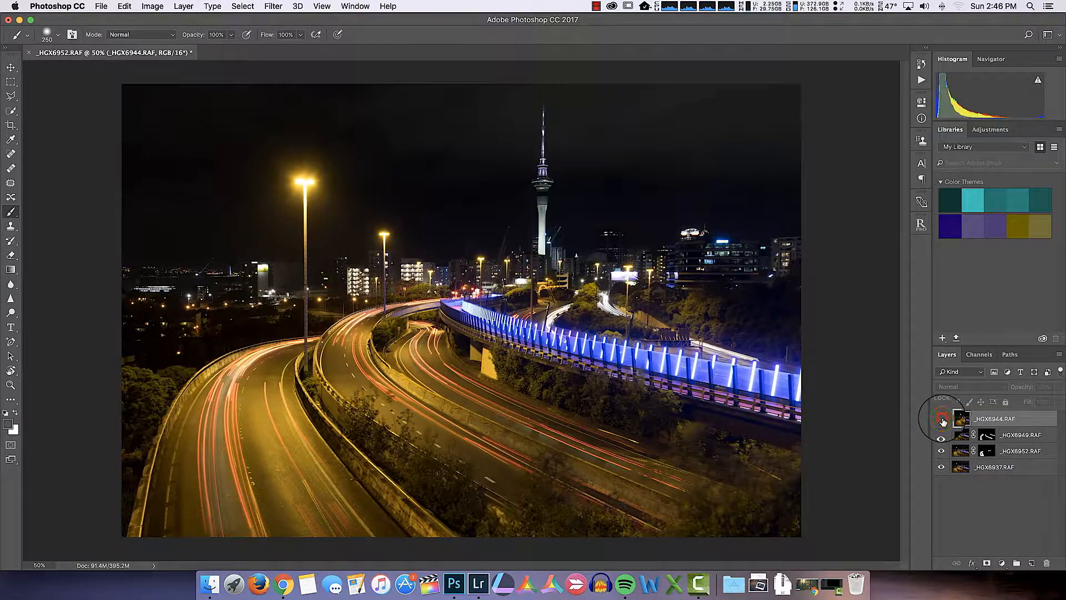
# Make the top _HGX6944.RAF layer visible and give it a black hiding layer mask.
pyautogui.click(942, 418)
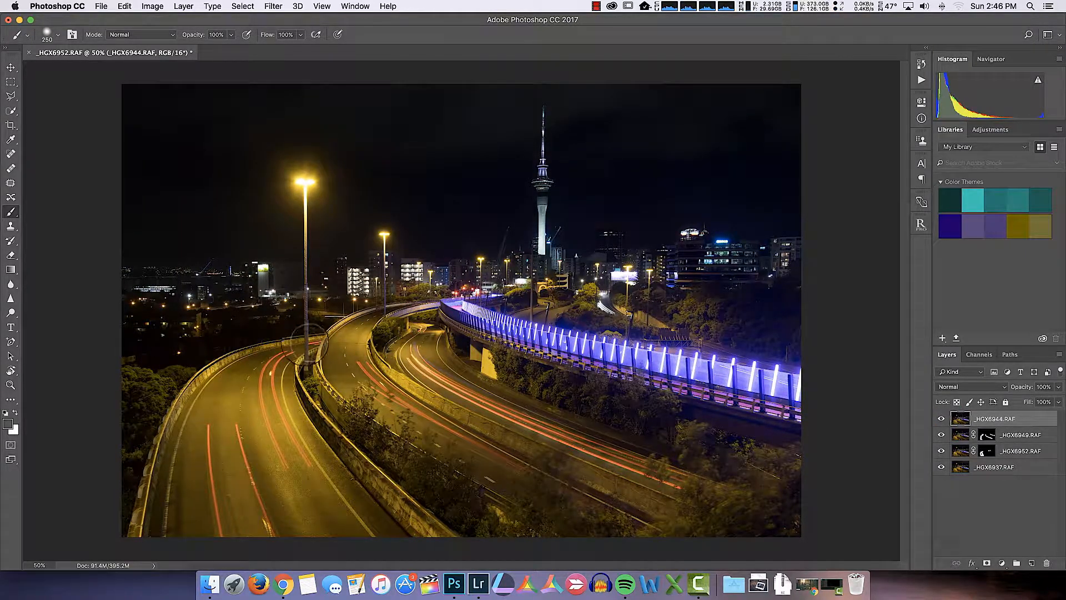
pyautogui.click(941, 419)
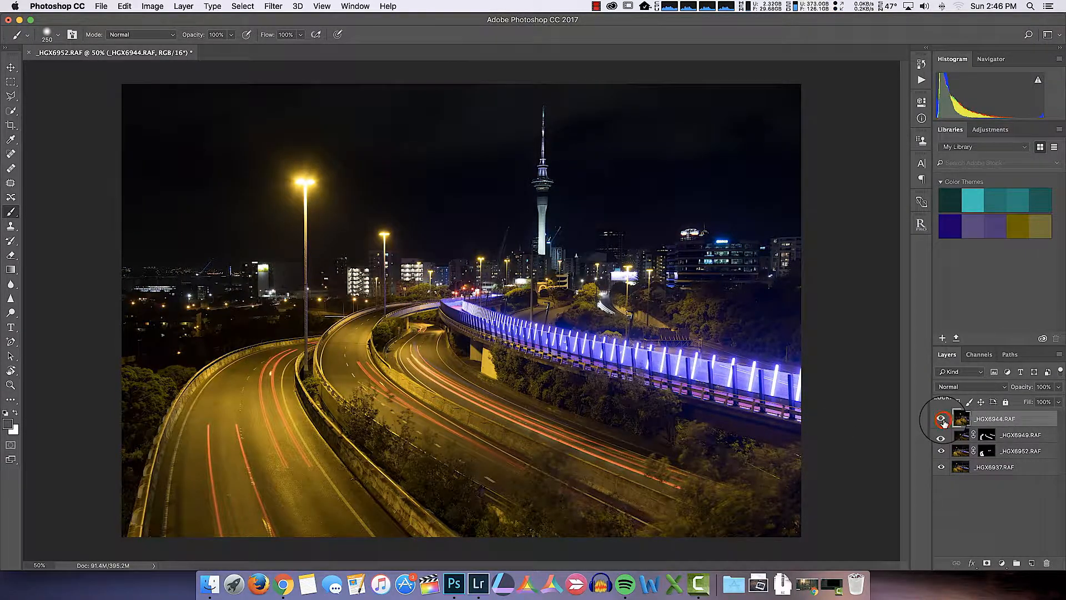
pyautogui.click(942, 418)
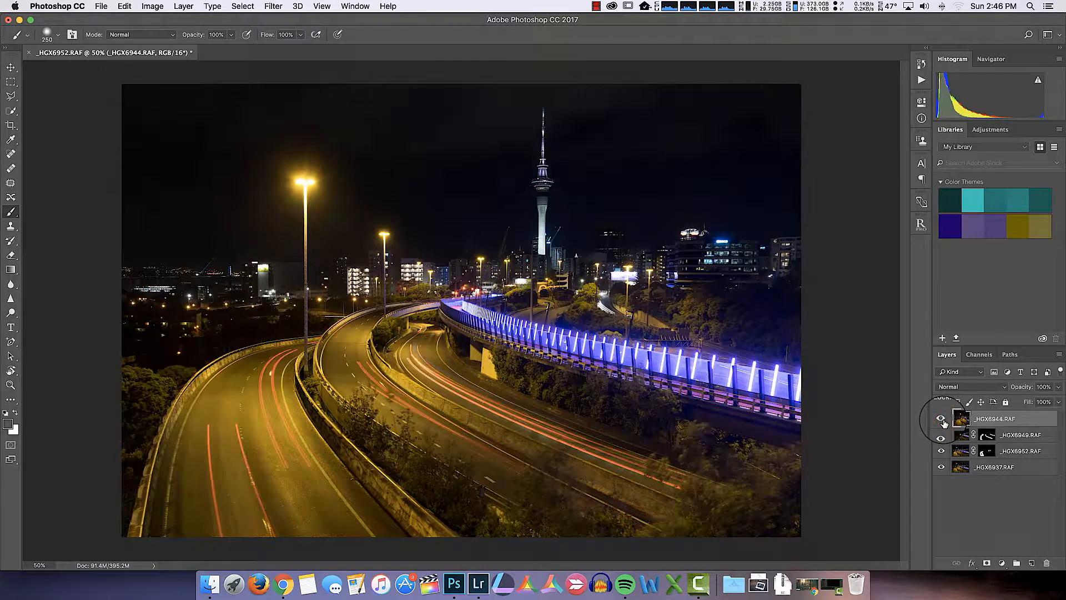
pyautogui.click(941, 418)
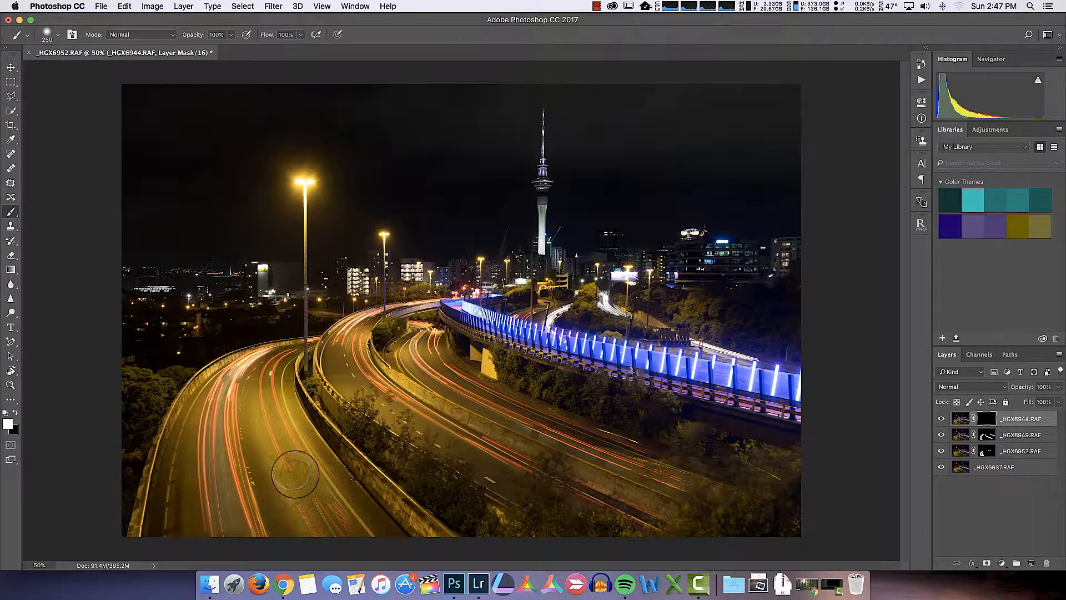
# Paint white on the mask to reveal the trails on the left and lower roads.
pyautogui.moveTo(293, 473); pyautogui.dragTo(400, 333)
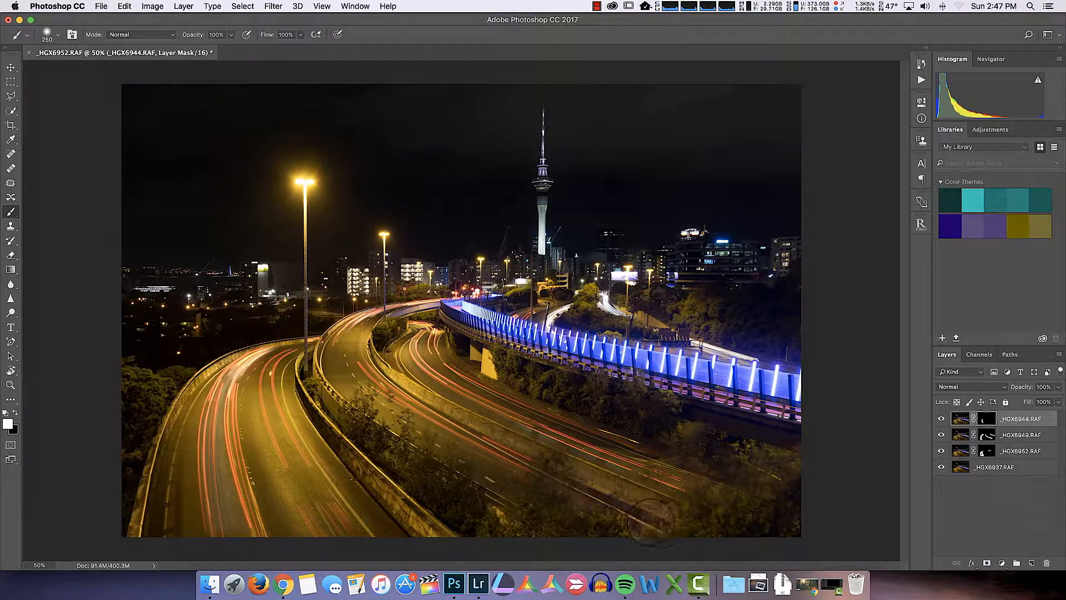
pyautogui.moveTo(653, 517); pyautogui.dragTo(435, 370)
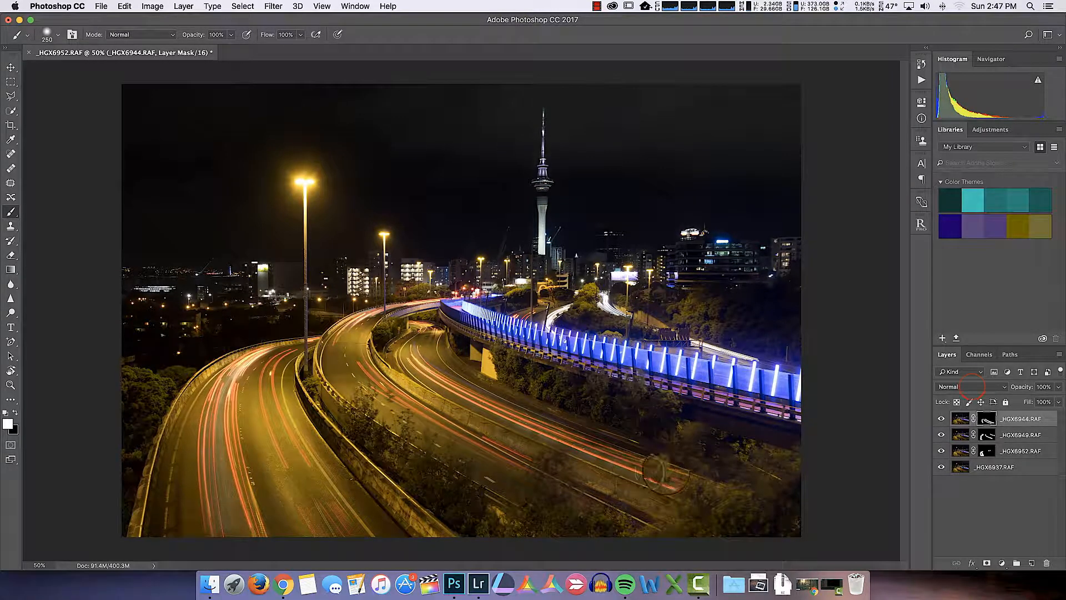
pyautogui.click(958, 387)
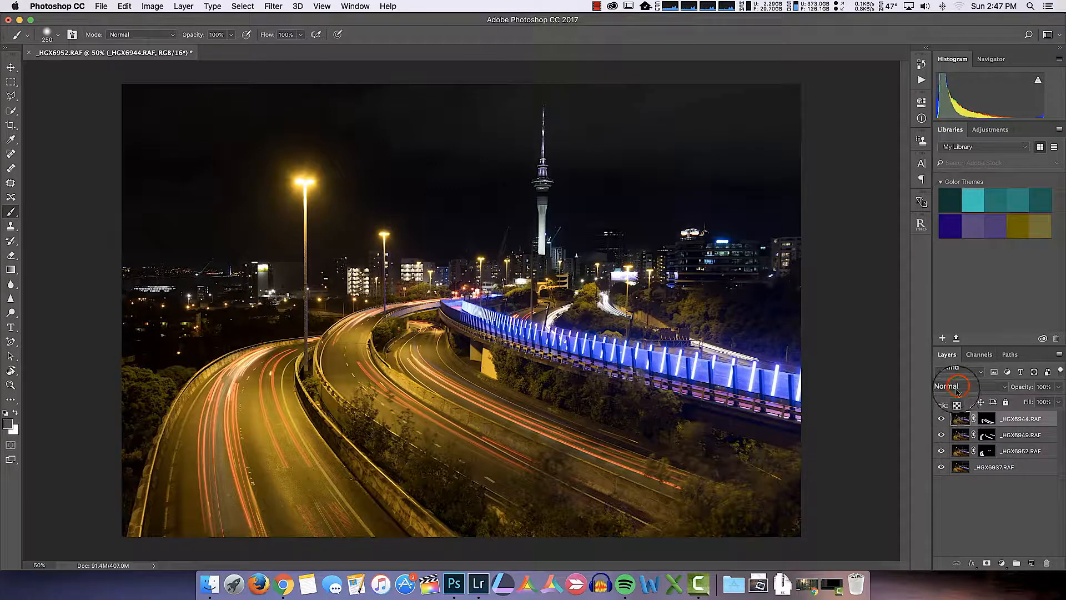
# Set the top _HGX6944.RAF layer's blend mode to Lighten.
pyautogui.click(956, 386)
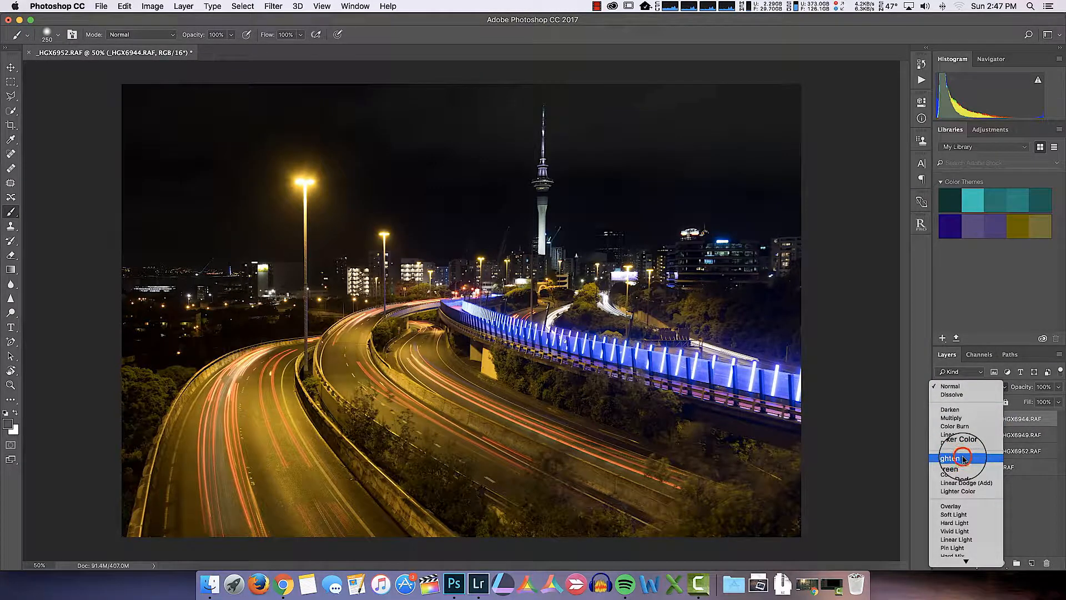
pyautogui.click(951, 458)
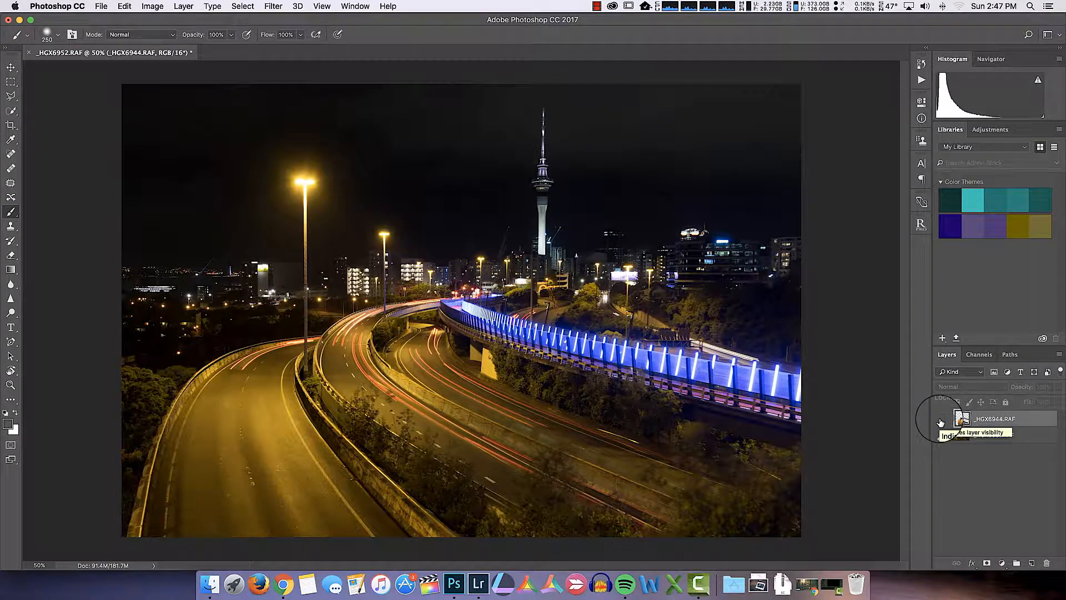
# Toggle the merged trail layer off and on to compare, leaving it visible.
pyautogui.click(942, 420)
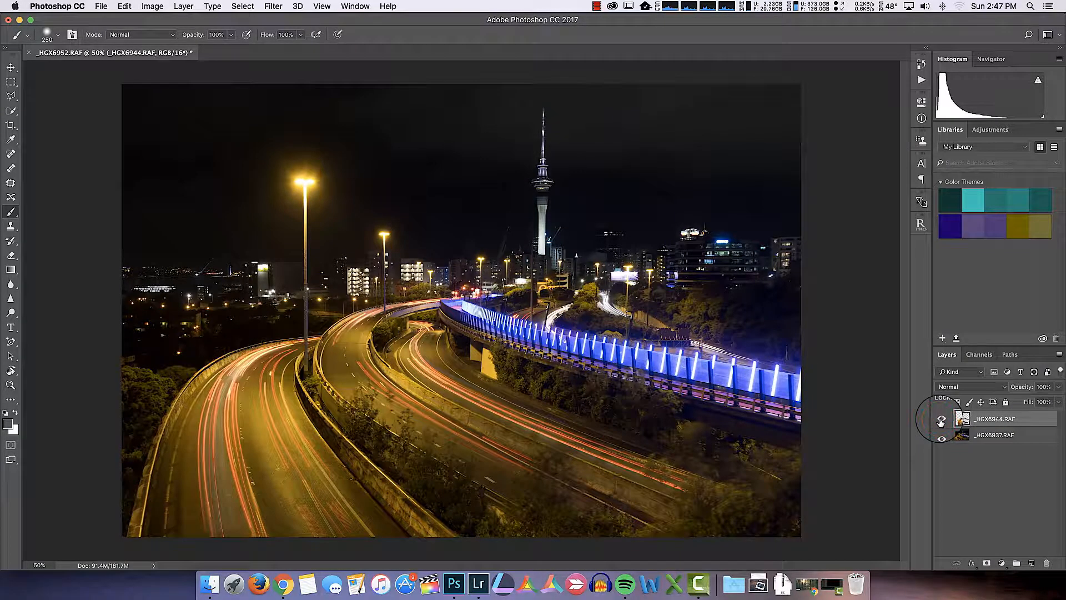
pyautogui.click(942, 419)
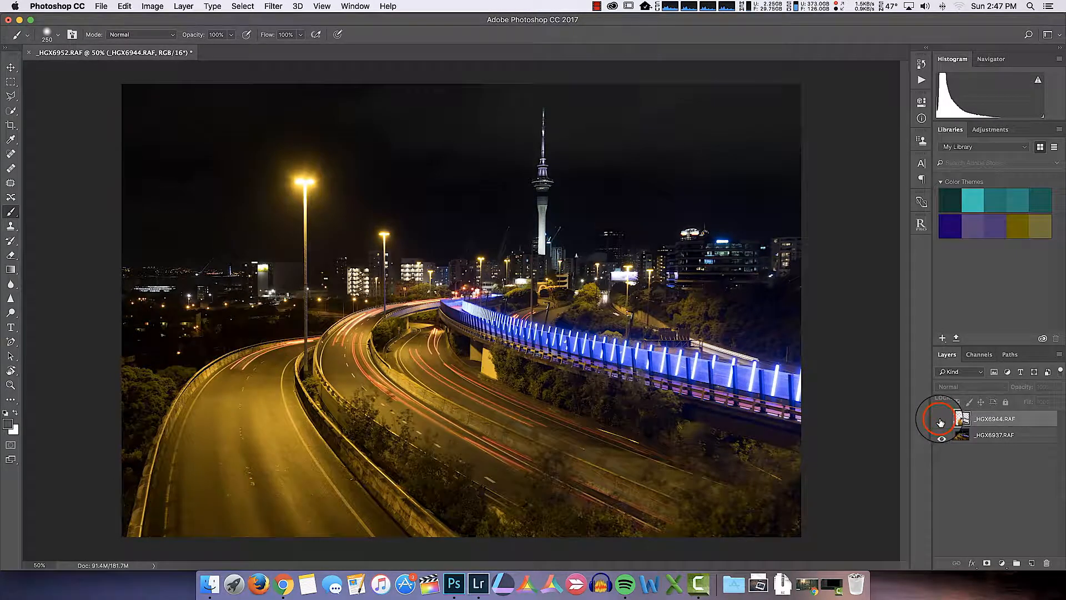
pyautogui.click(941, 419)
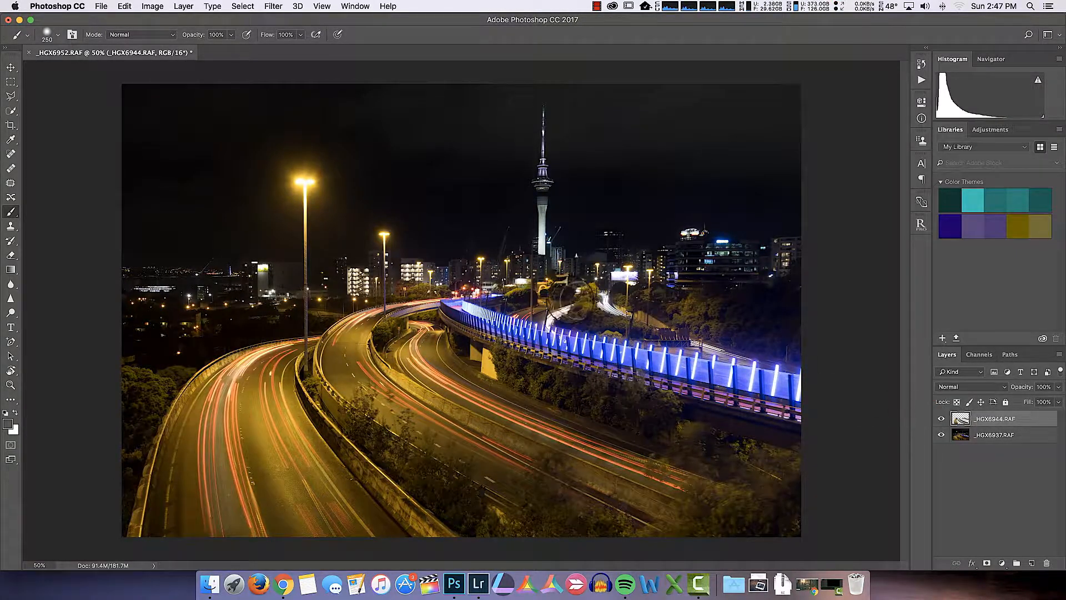